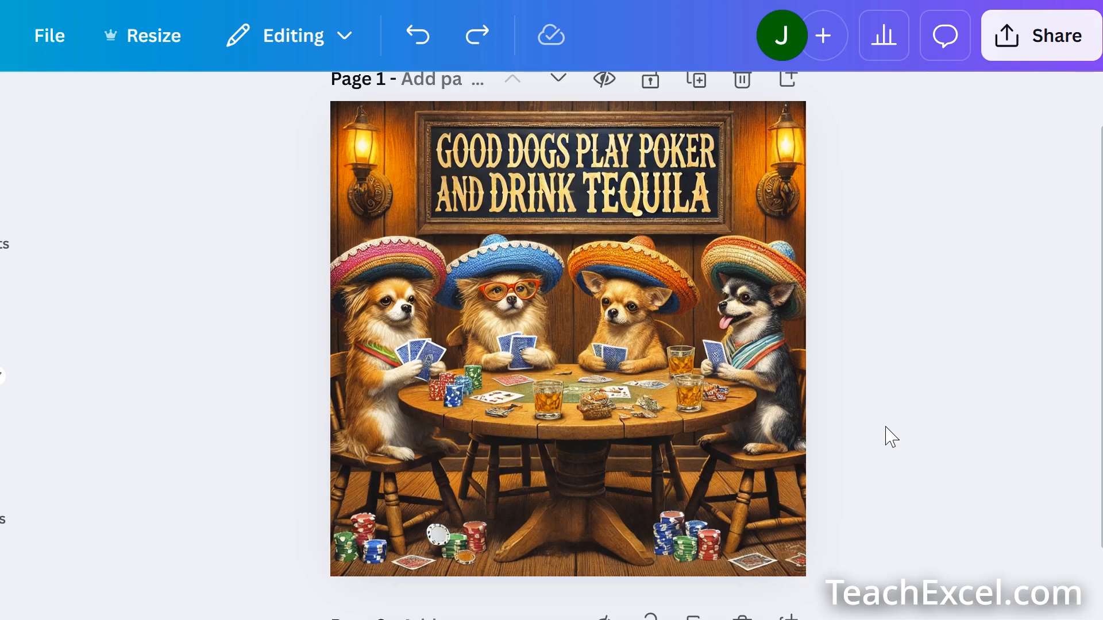
# Select the chihuahua poker image and move its caption text up onto the sign
pyautogui.click(573, 310)
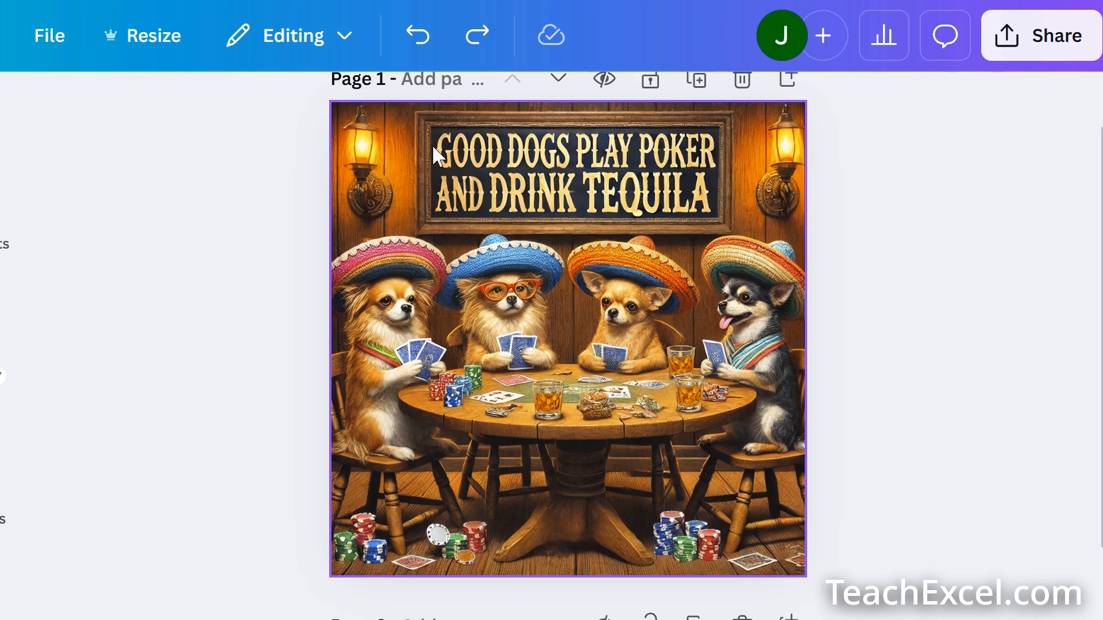
pyautogui.moveTo(584, 229)
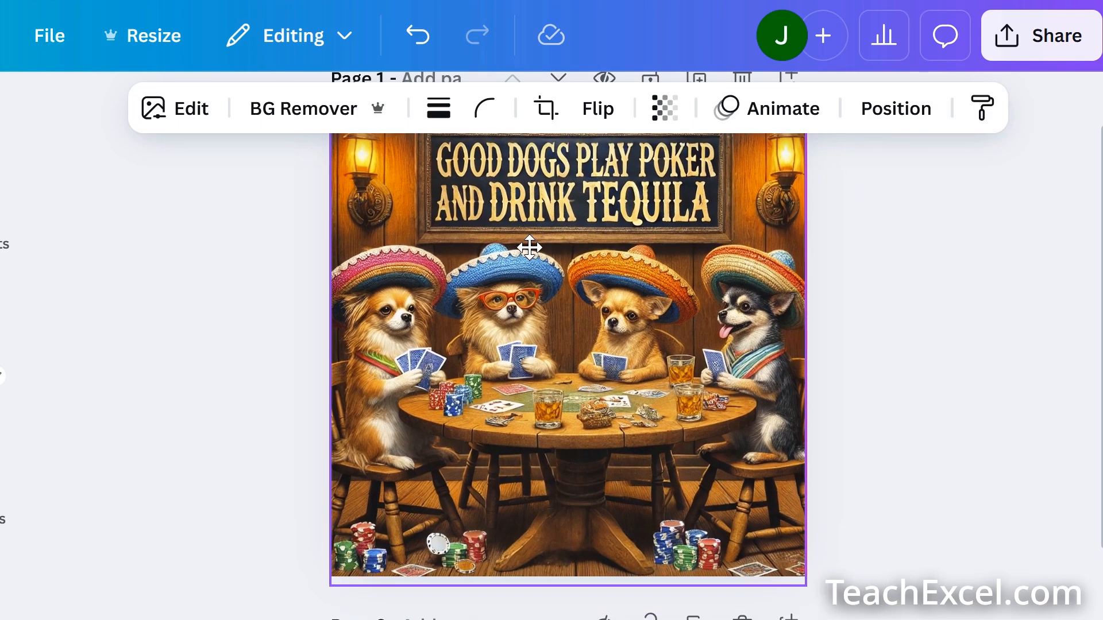
pyautogui.scroll(-3)
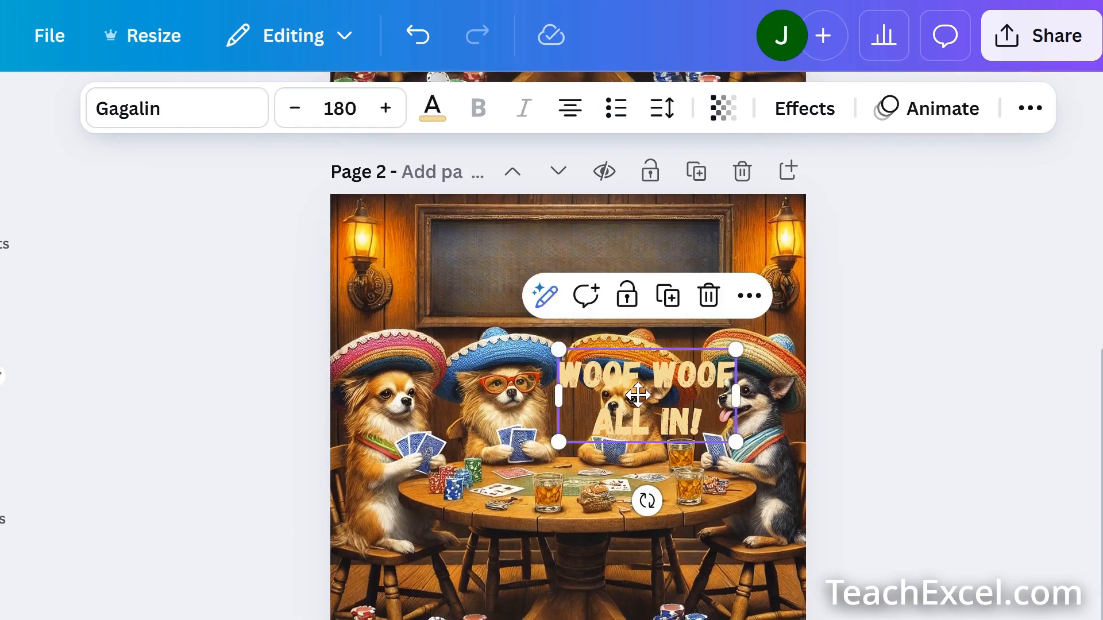
pyautogui.moveTo(640, 394); pyautogui.dragTo(566, 266)
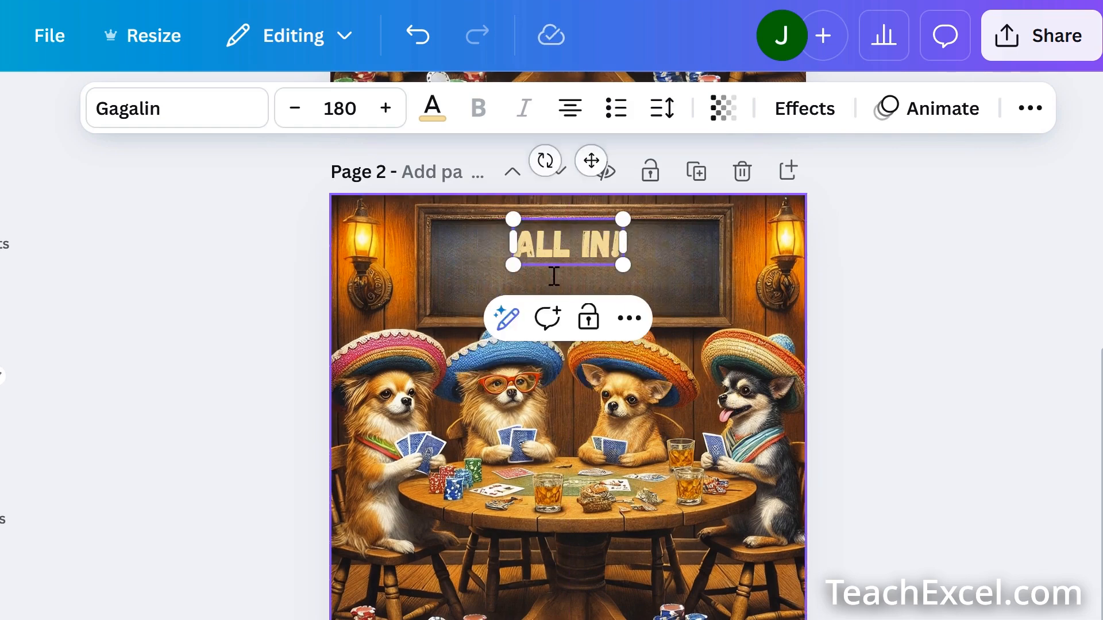
pyautogui.click(958, 372)
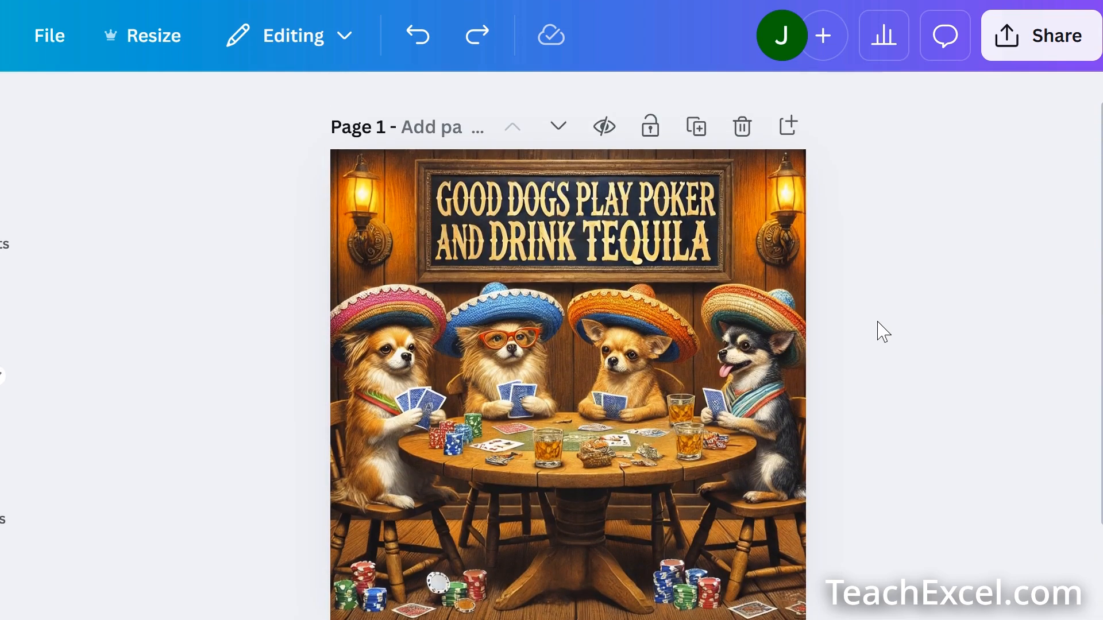
pyautogui.click(584, 461)
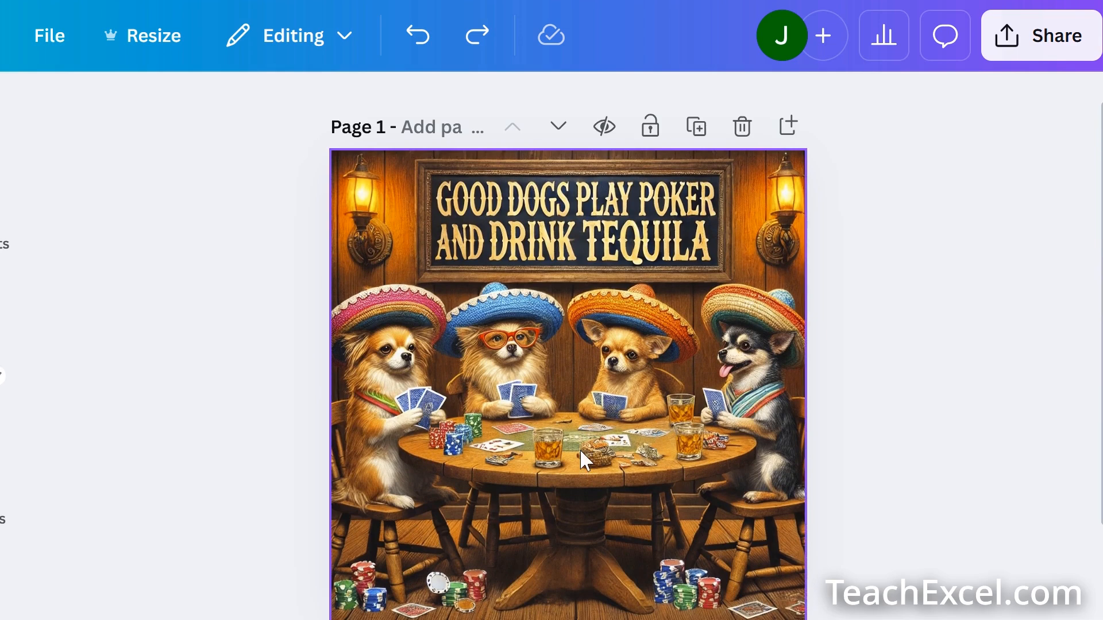
pyautogui.moveTo(650, 397)
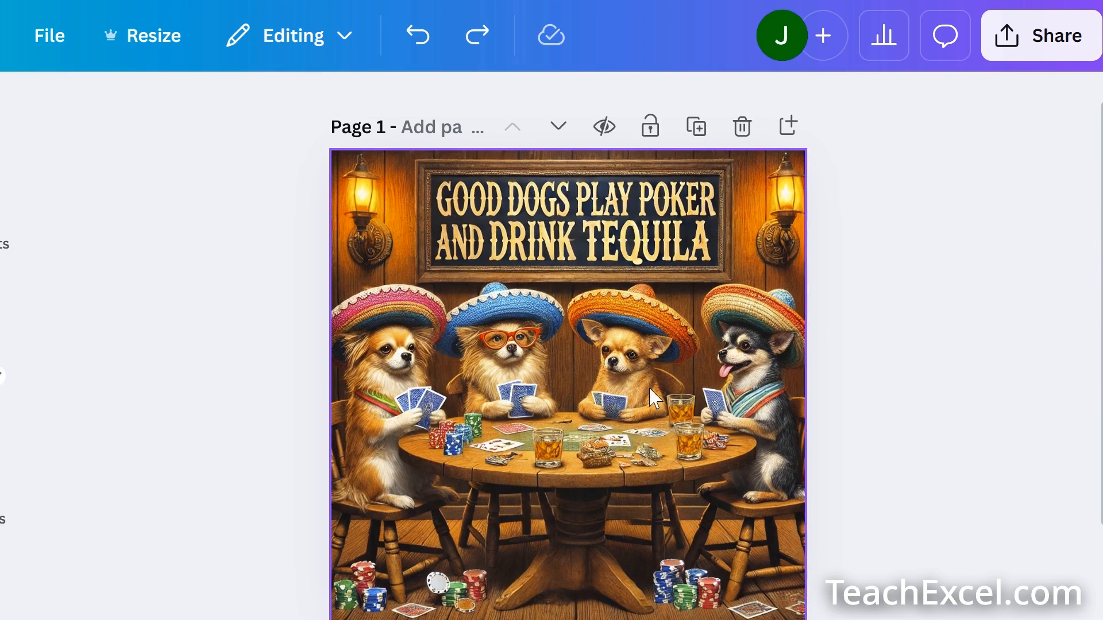
pyautogui.moveTo(826, 451)
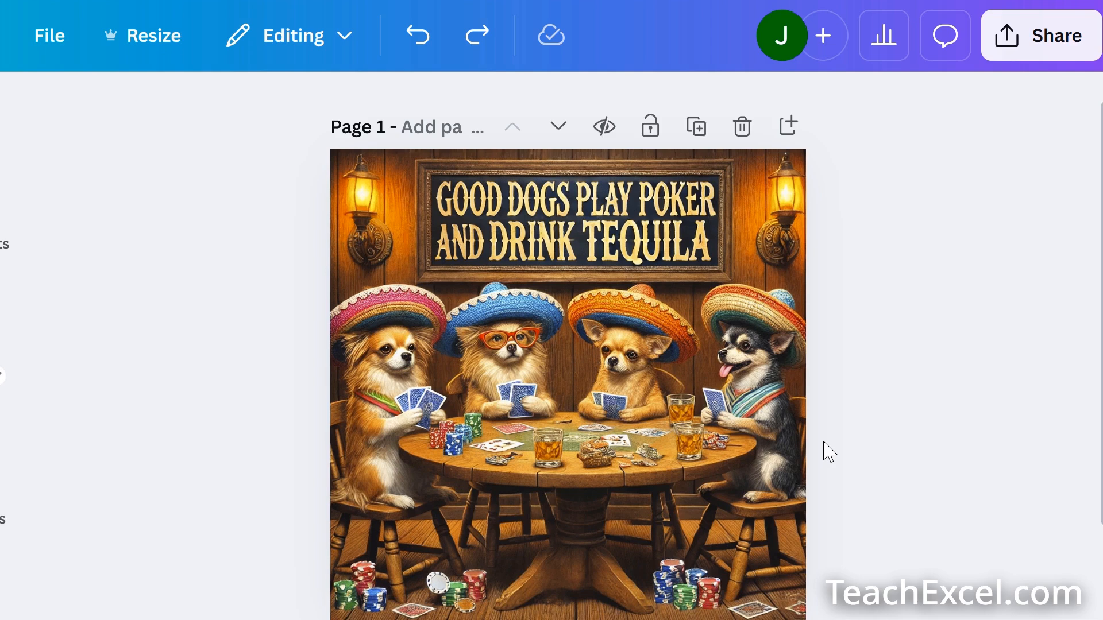
pyautogui.click(431, 271)
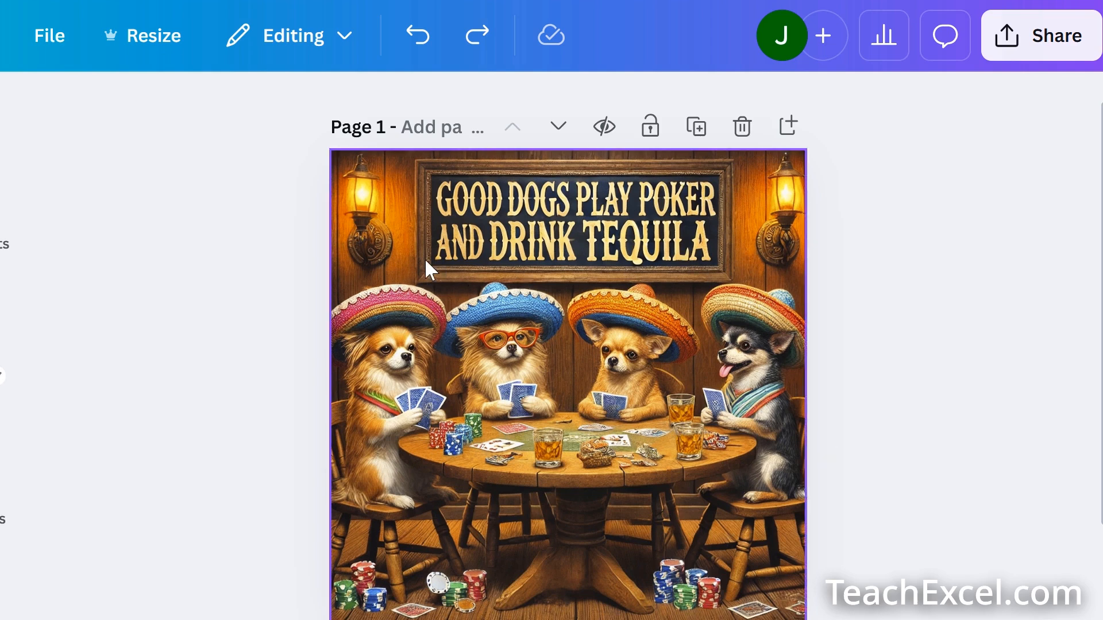
pyautogui.moveTo(745, 273)
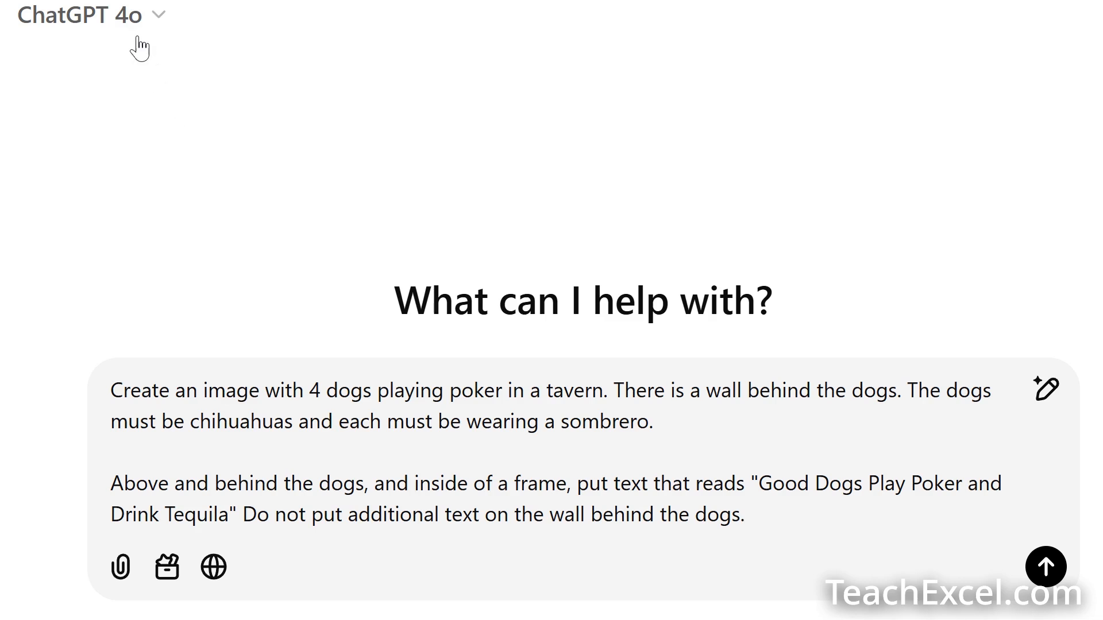
# Choose a model and send the prompt to generate the four-chihuahua poker picture
pyautogui.click(77, 15)
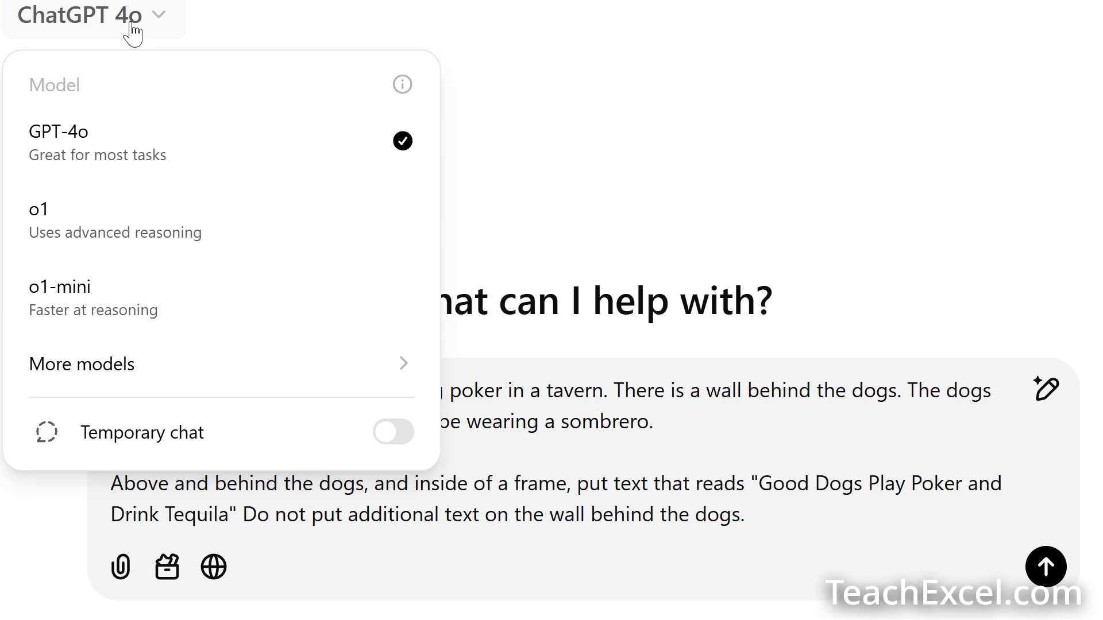
pyautogui.moveTo(130, 149)
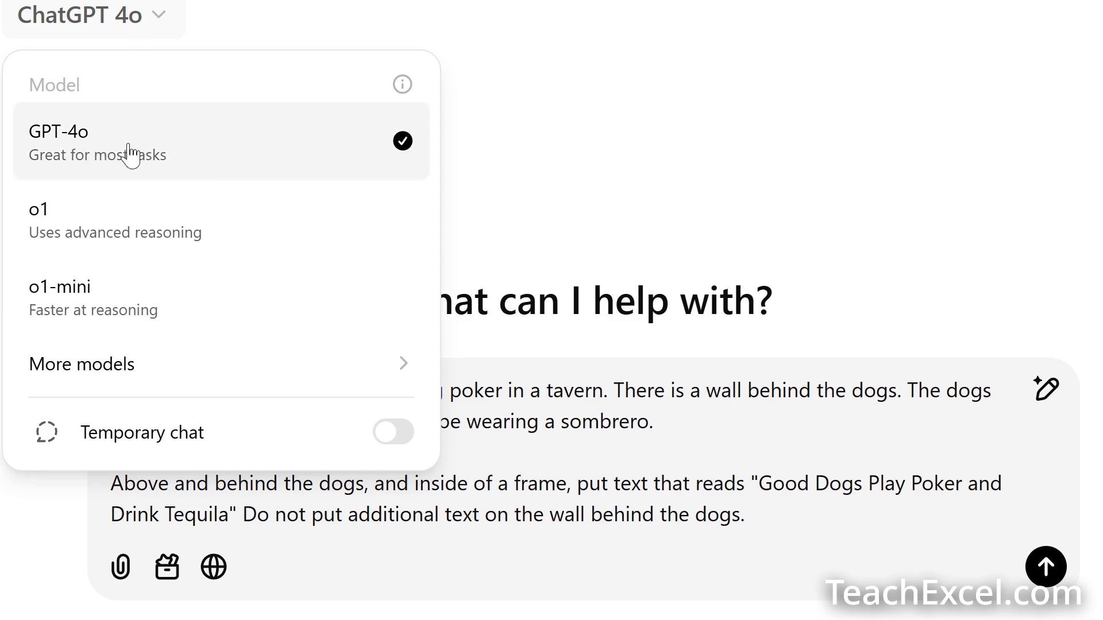
pyautogui.moveTo(637, 192)
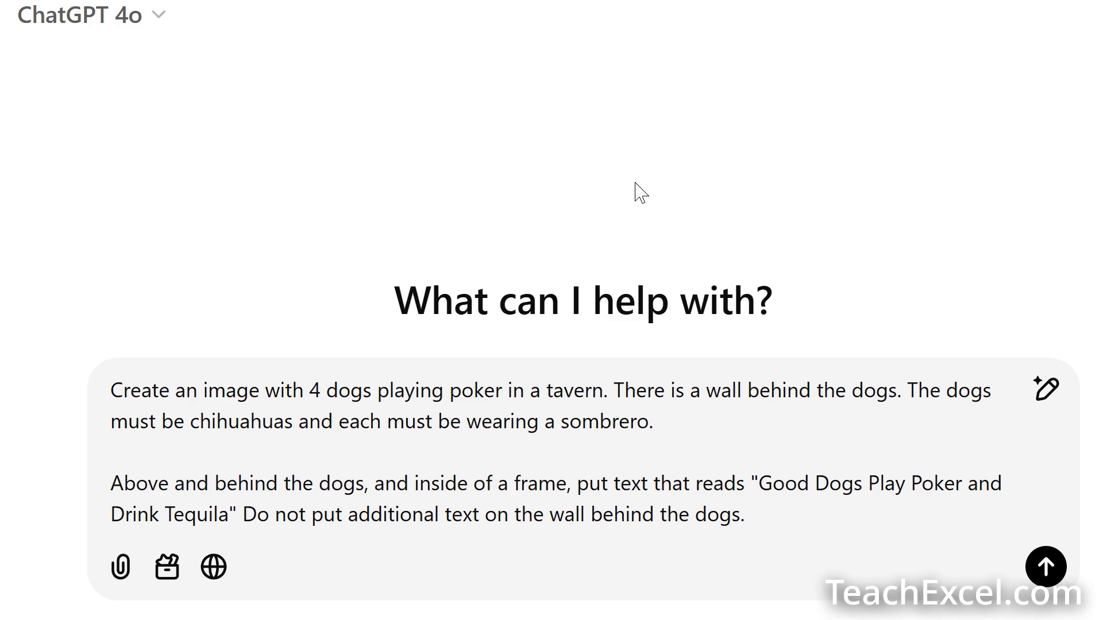
pyautogui.moveTo(400, 378)
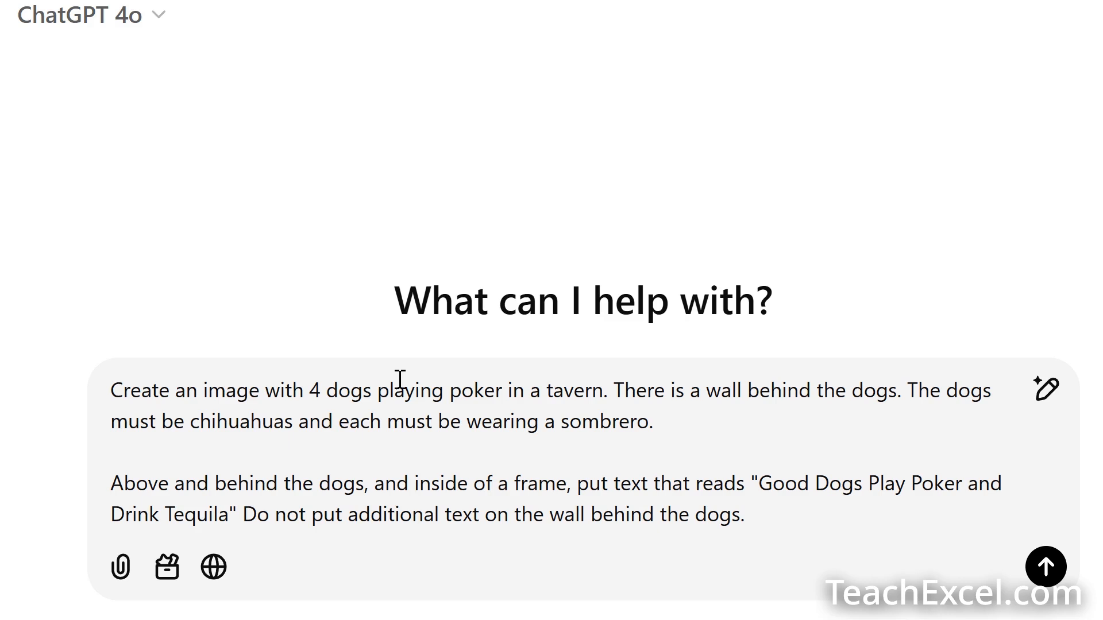
pyautogui.moveTo(795, 526)
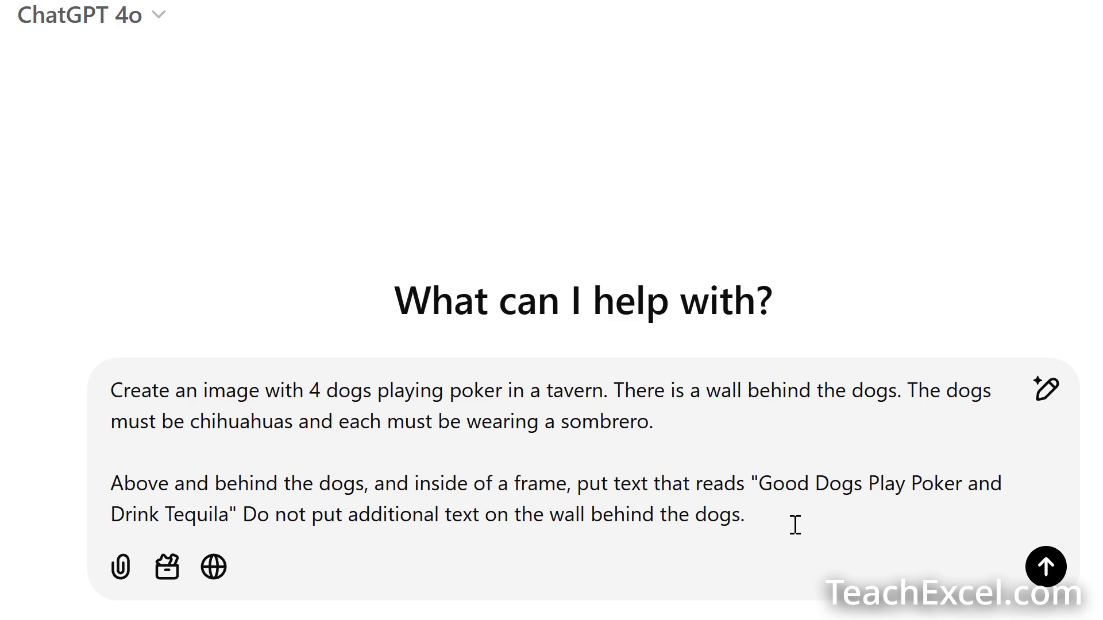
pyautogui.moveTo(315, 393)
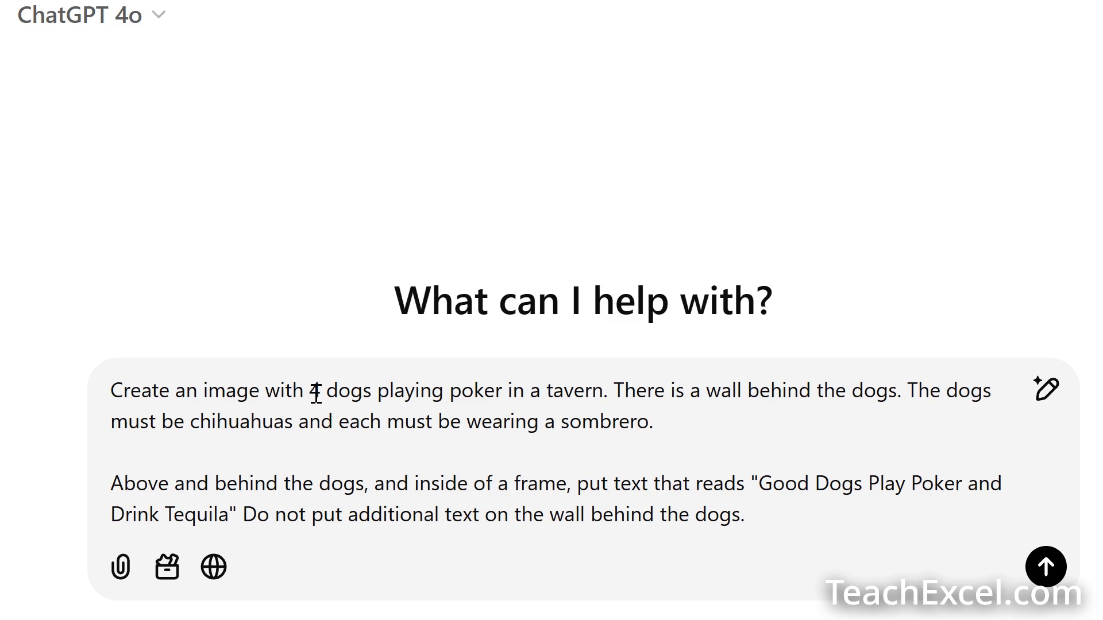
pyautogui.moveTo(605, 364)
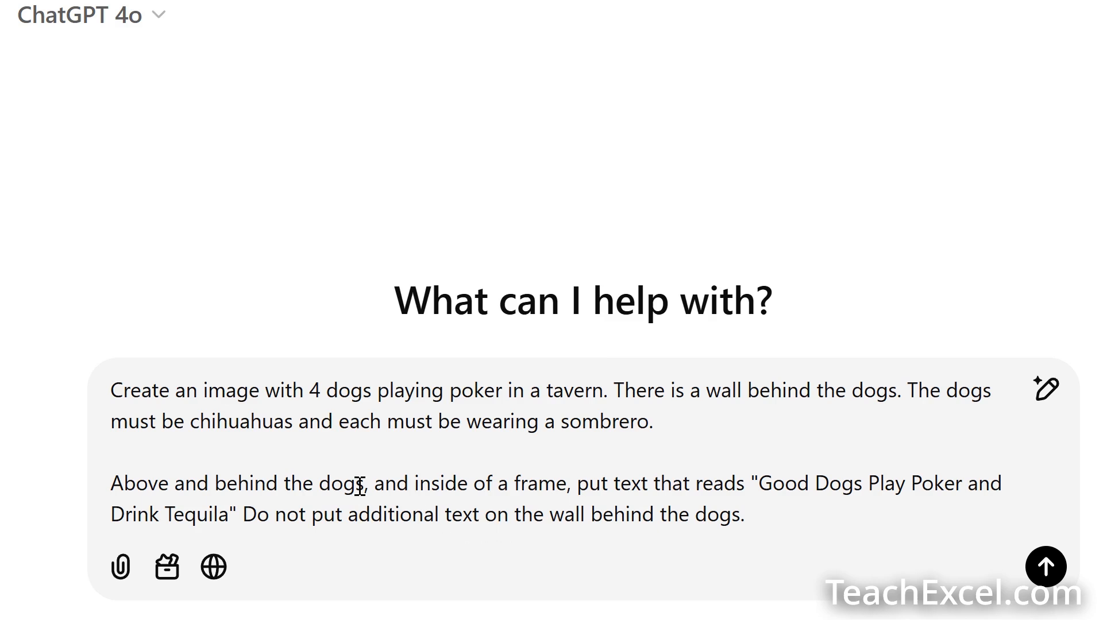
pyautogui.moveTo(482, 456)
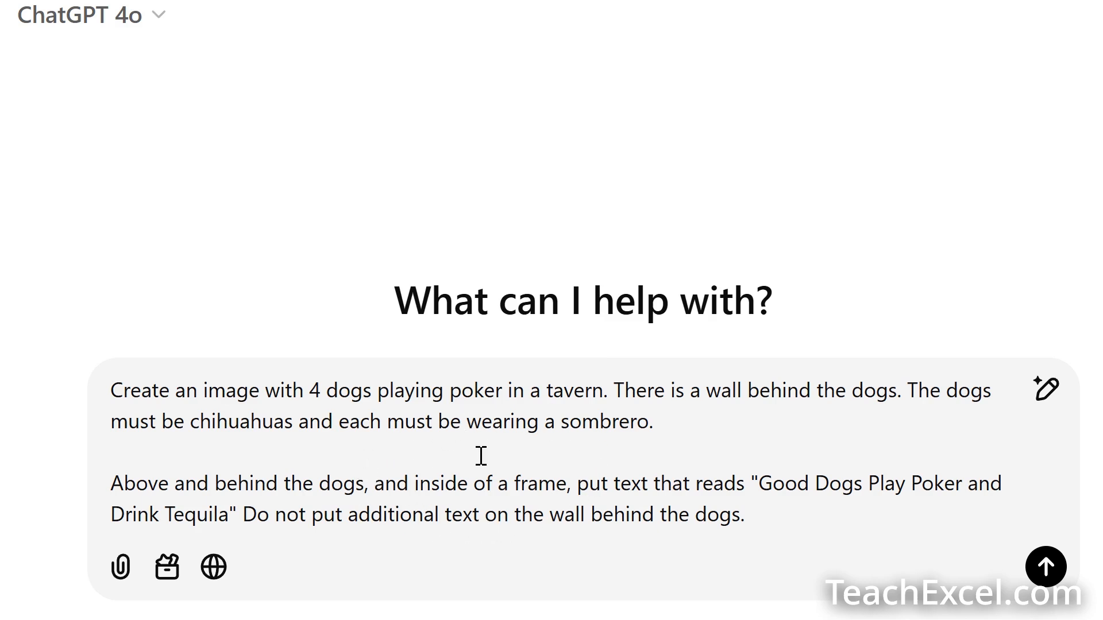
pyautogui.moveTo(550, 444)
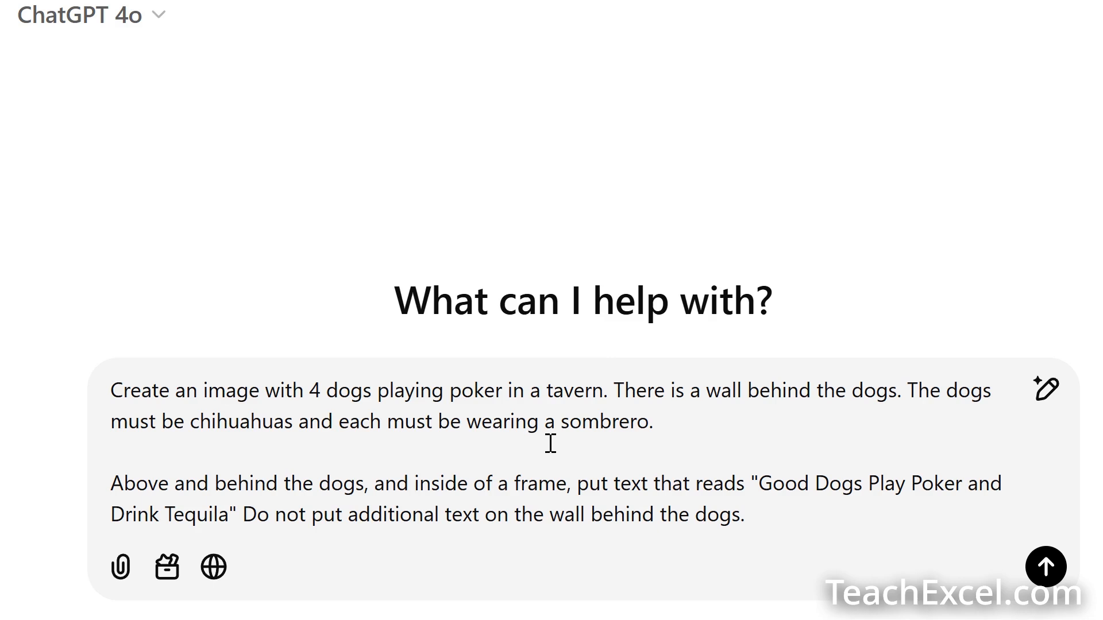
pyautogui.moveTo(786, 461)
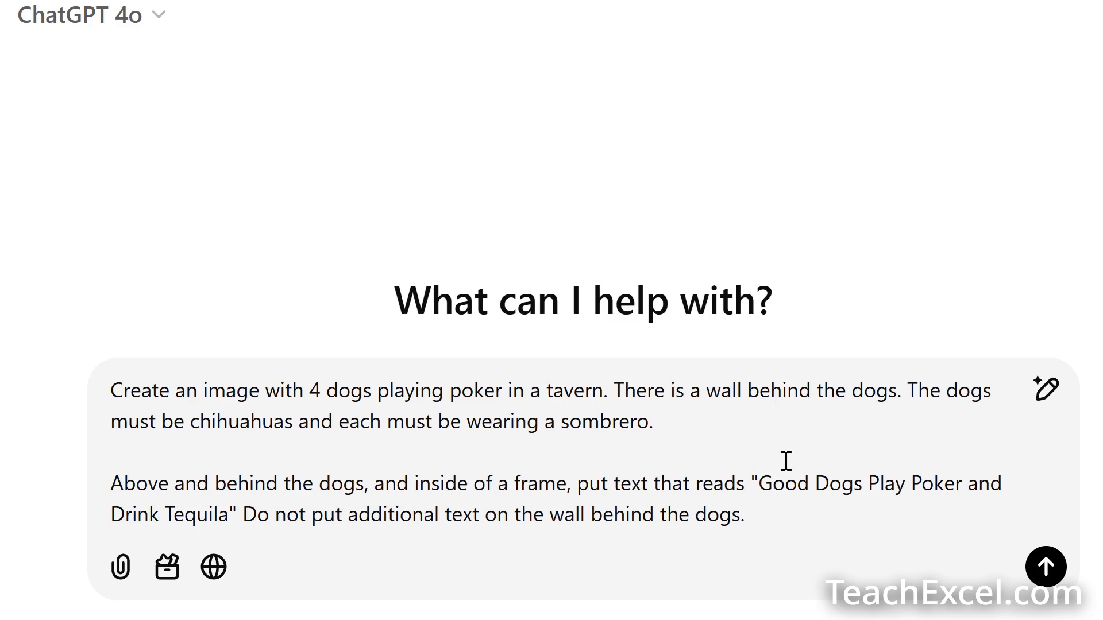
pyautogui.moveTo(795, 441)
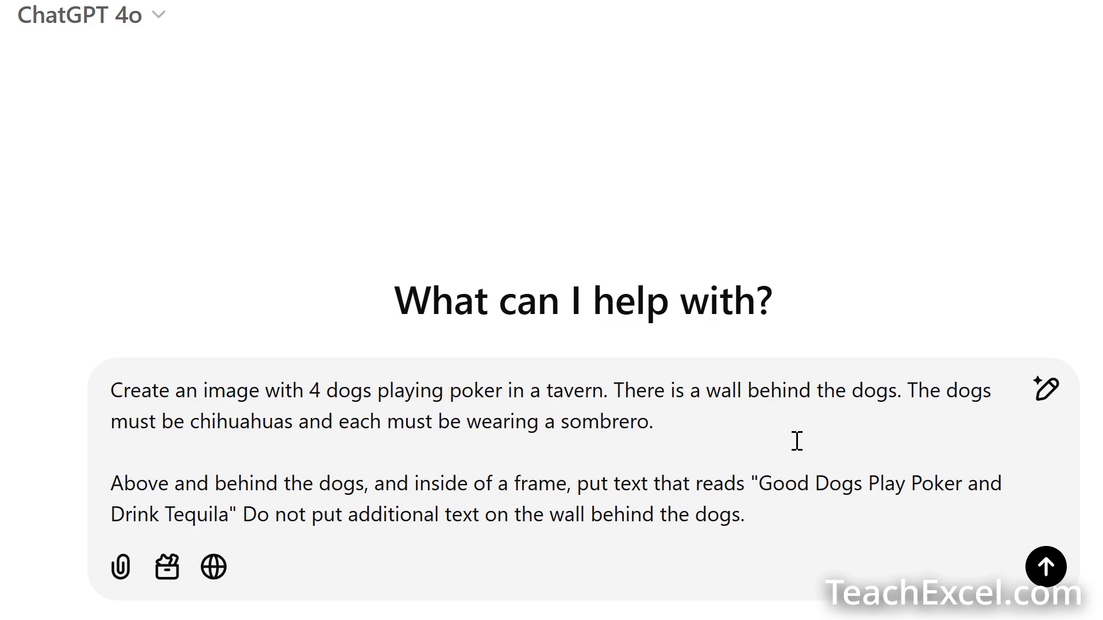
pyautogui.moveTo(786, 514)
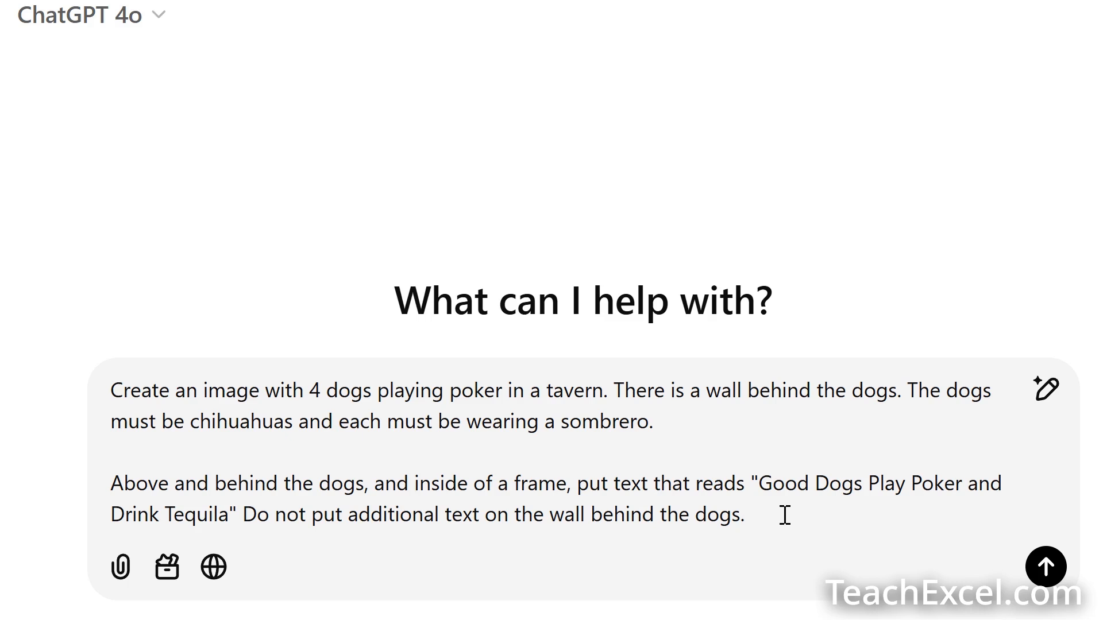
pyautogui.click(1045, 567)
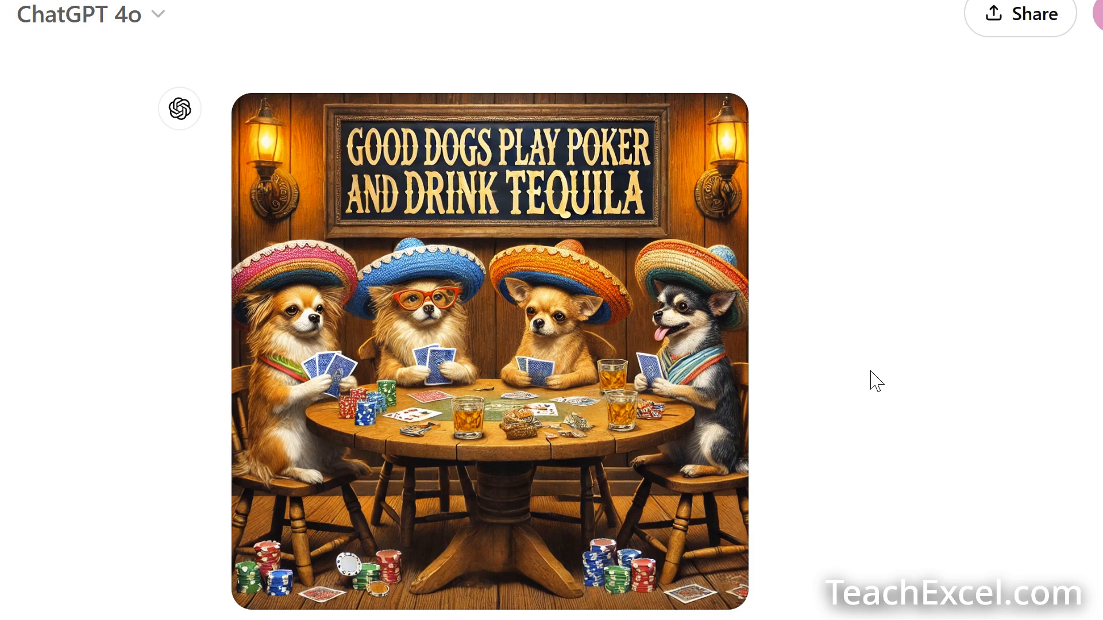
pyautogui.moveTo(411, 321)
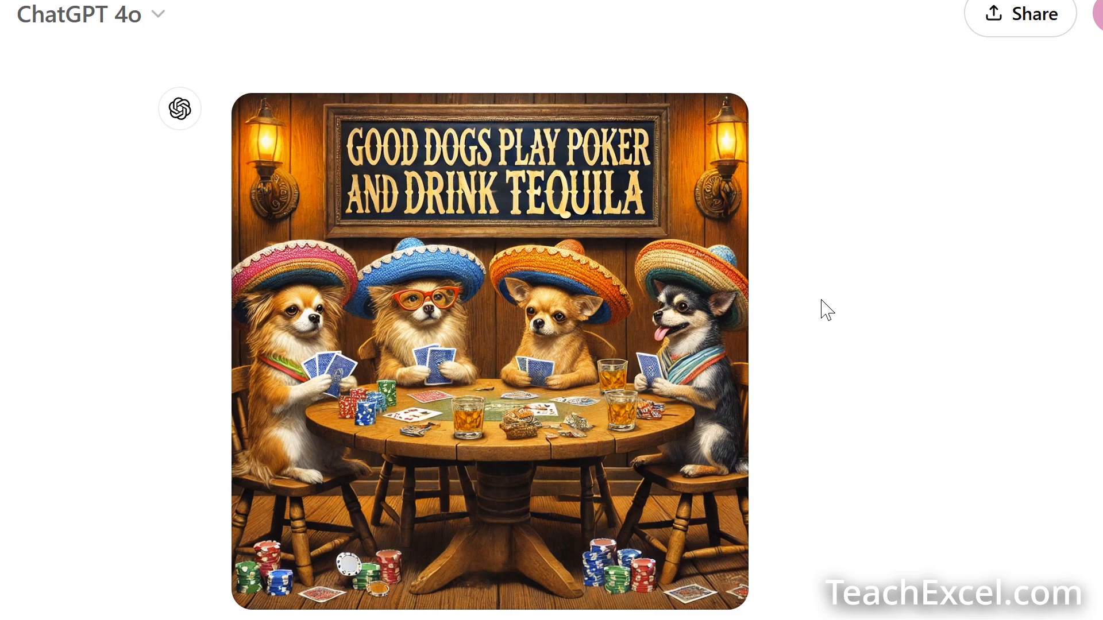
pyautogui.moveTo(863, 400)
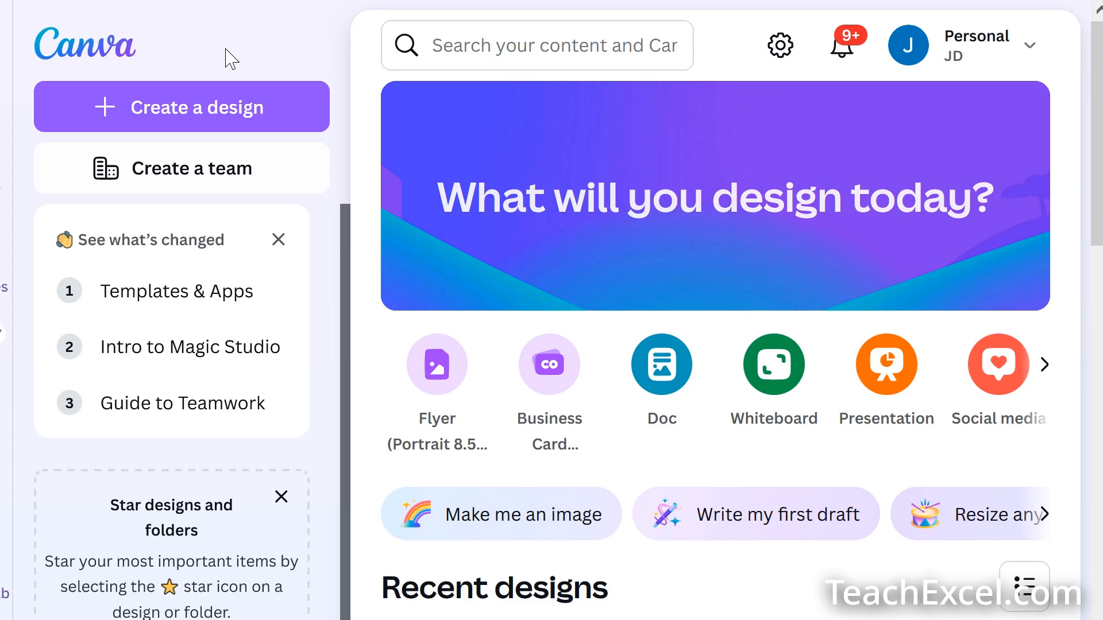
pyautogui.moveTo(50, 76)
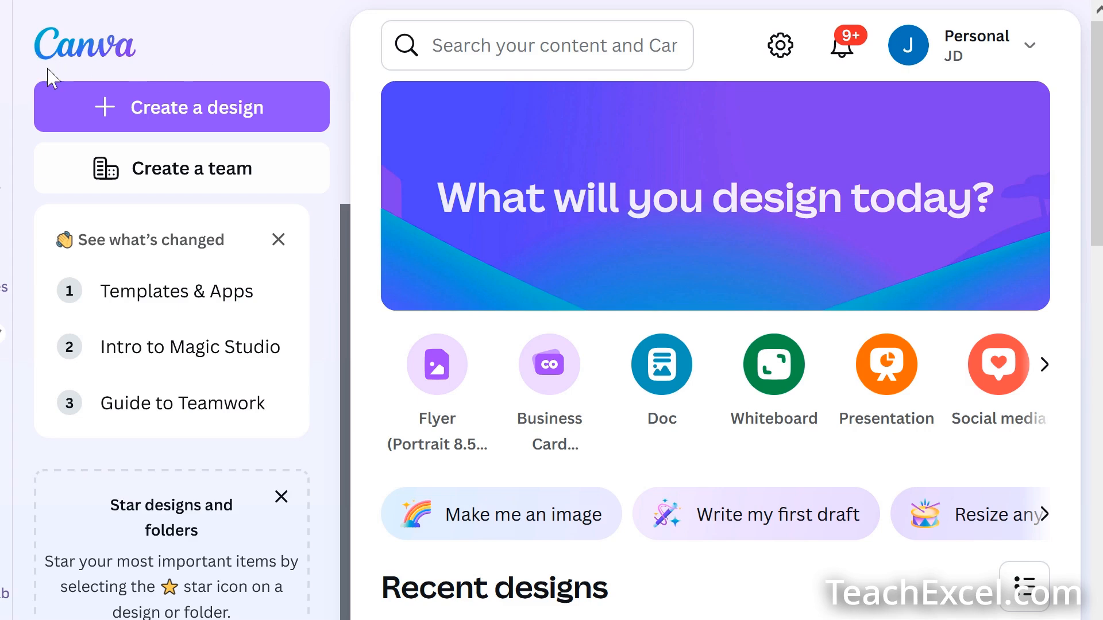
pyautogui.moveTo(153, 81)
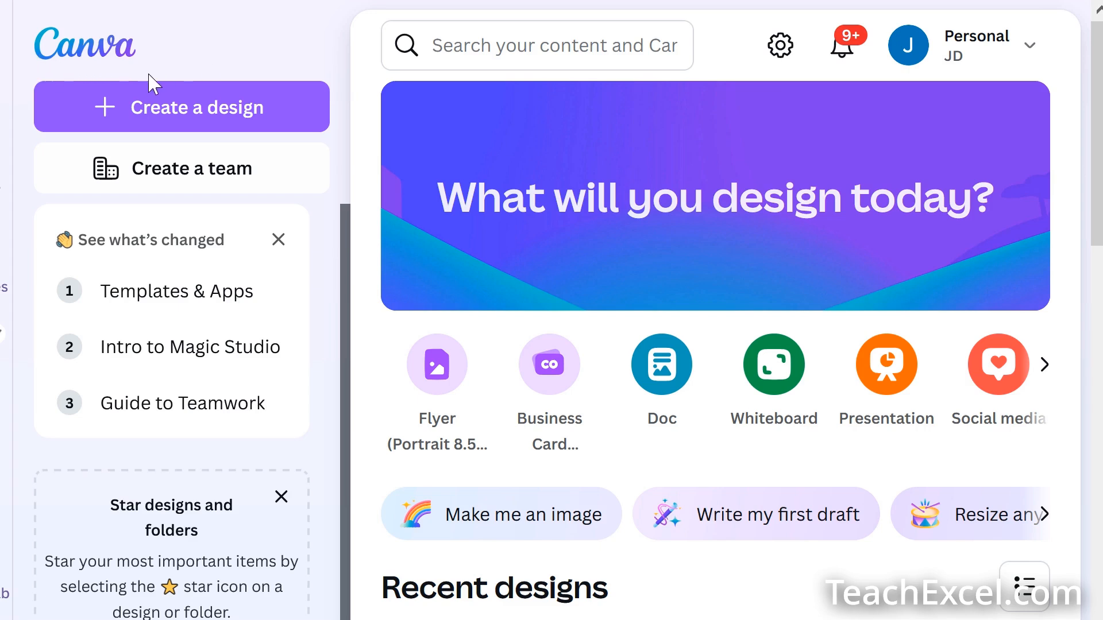
pyautogui.moveTo(261, 57)
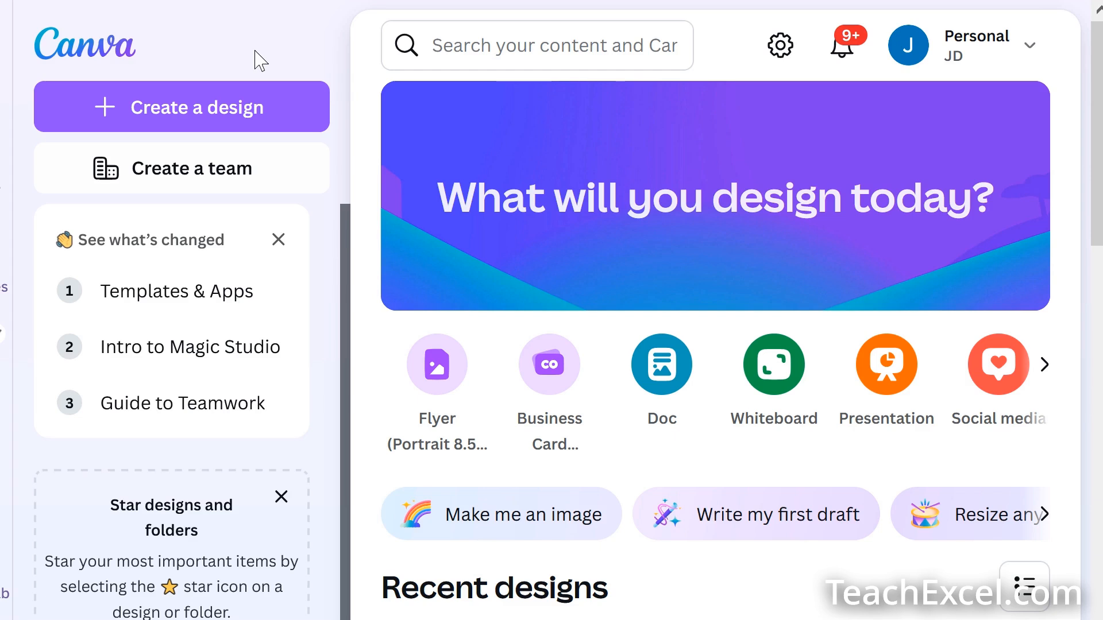
pyautogui.moveTo(212, 52)
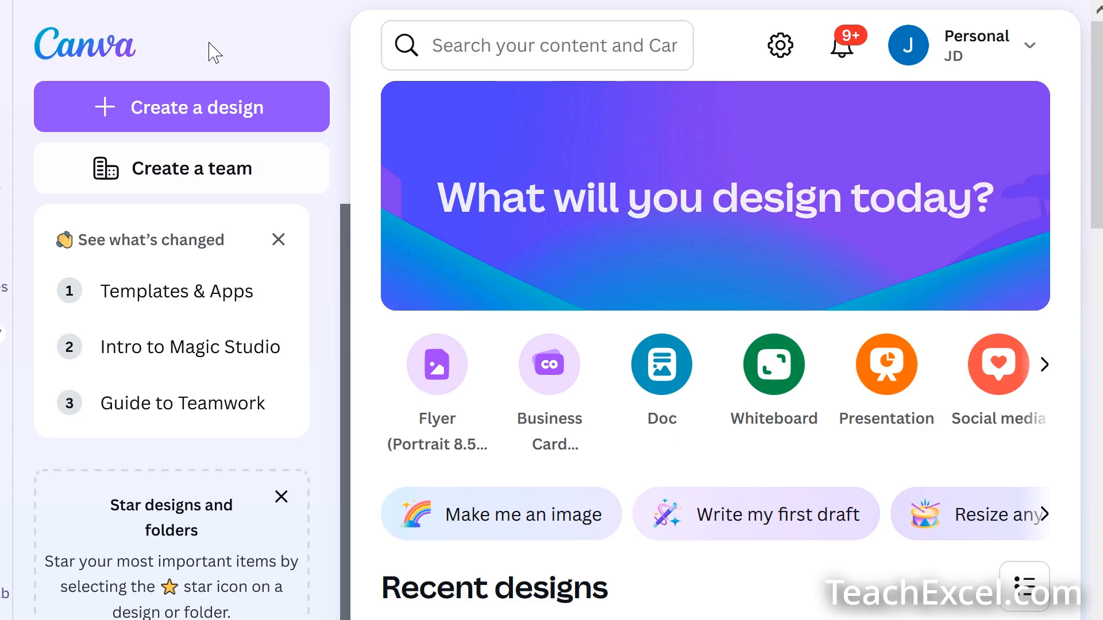
pyautogui.moveTo(116, 104)
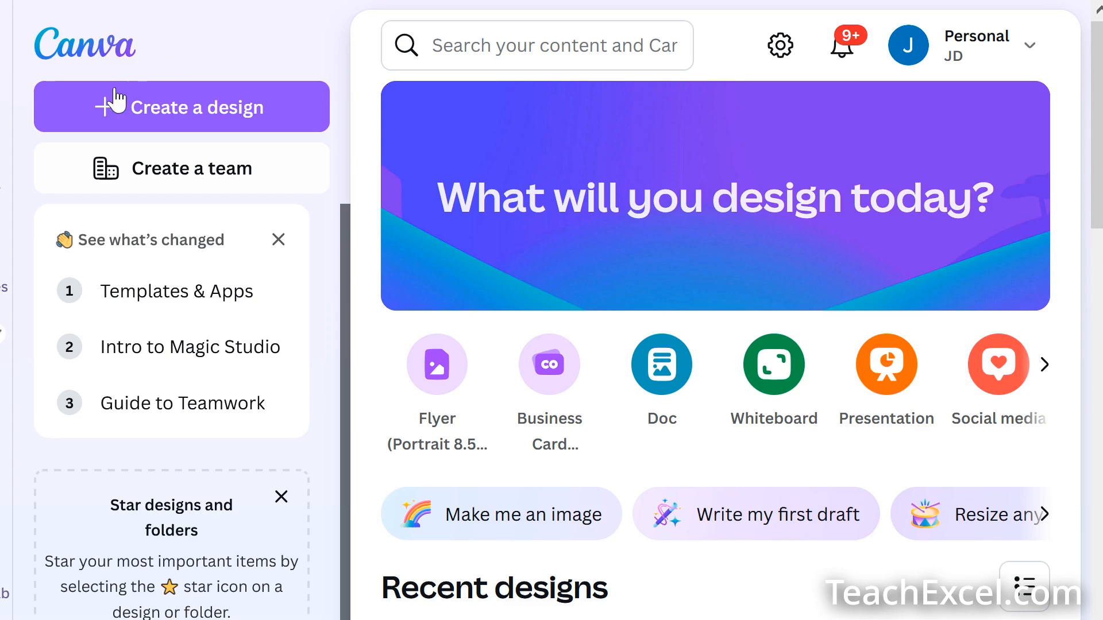
pyautogui.moveTo(225, 120)
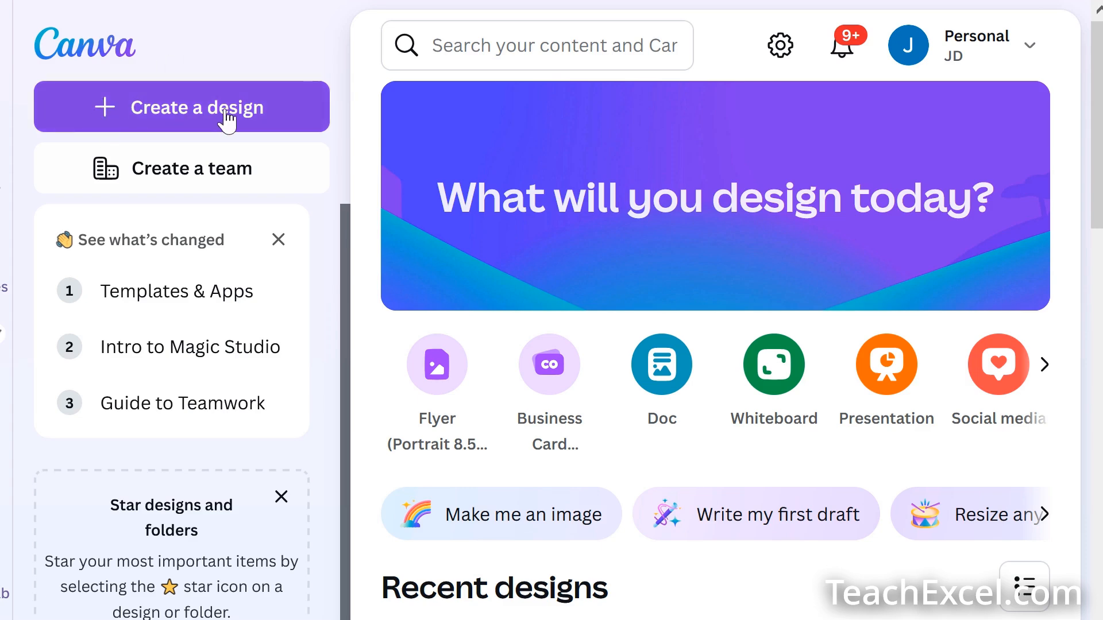
# Start a new design and search 'podcast' to list the 3000 × 3000 px formats
pyautogui.click(181, 107)
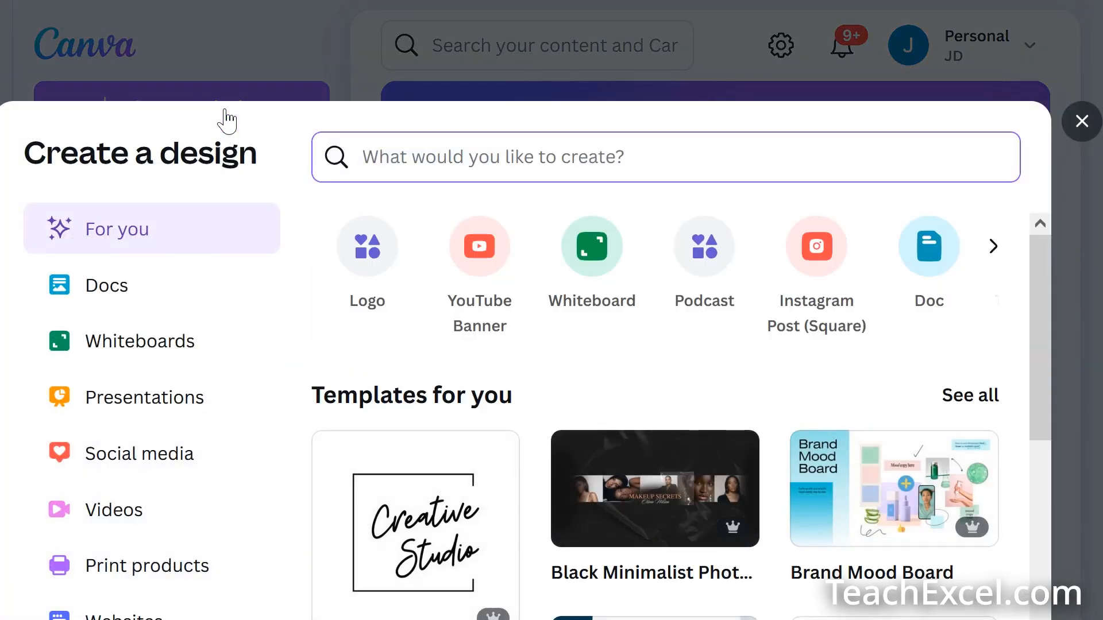
pyautogui.moveTo(209, 253)
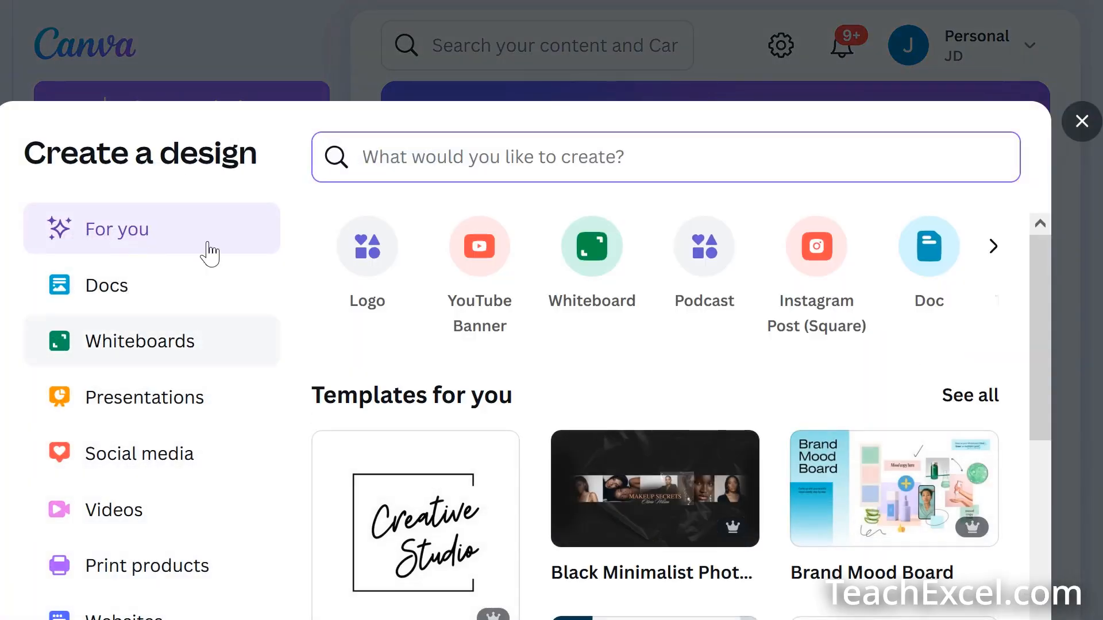
pyautogui.write('podcast')
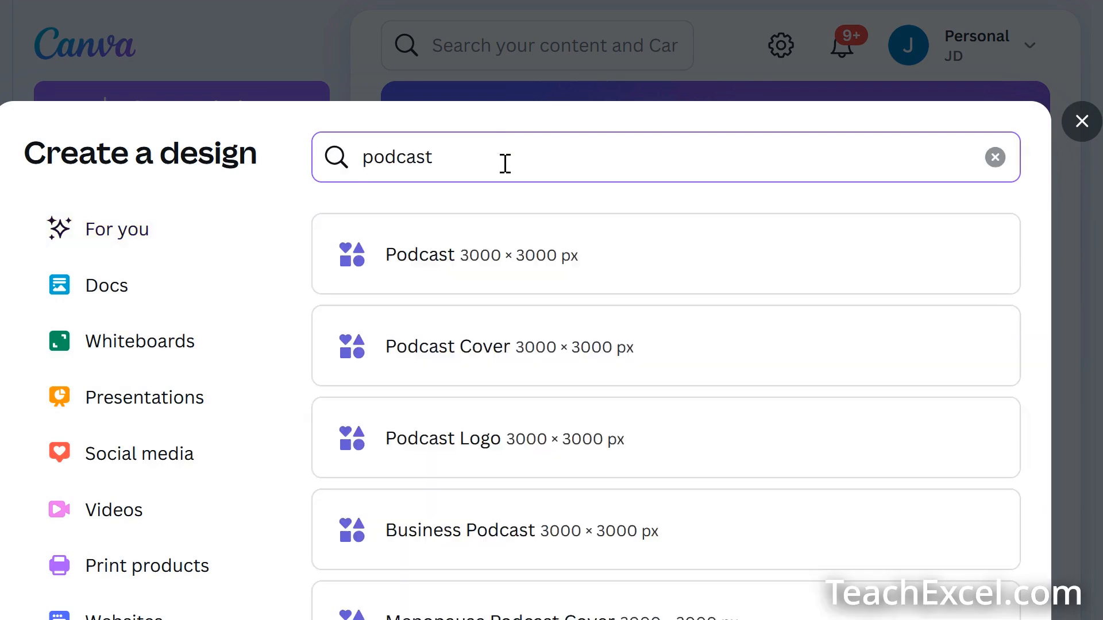
pyautogui.moveTo(480, 255)
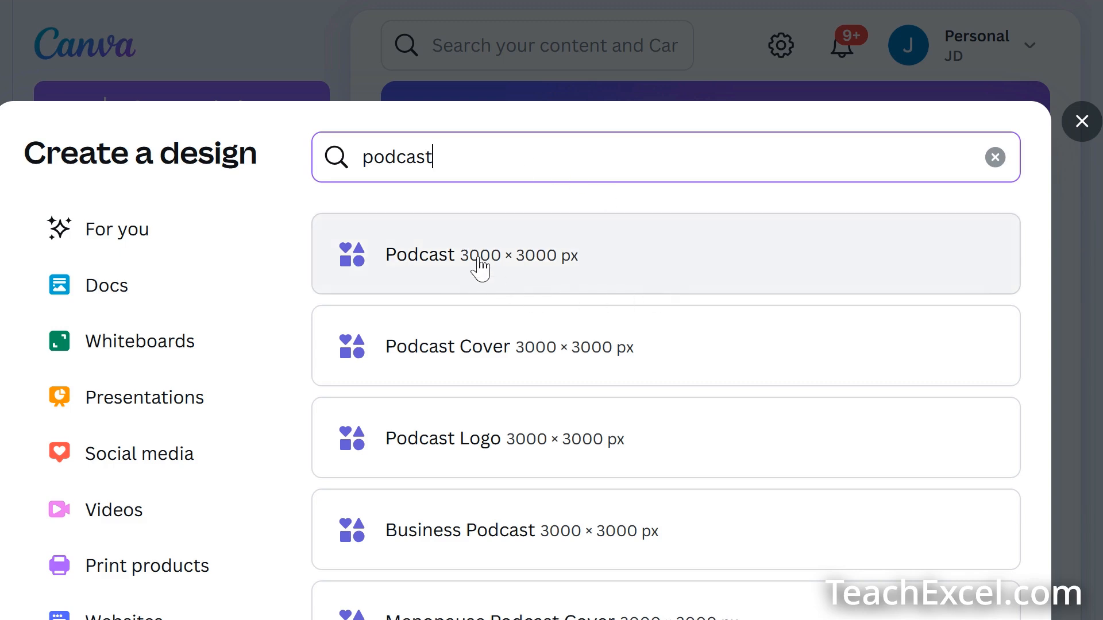
pyautogui.moveTo(585, 285)
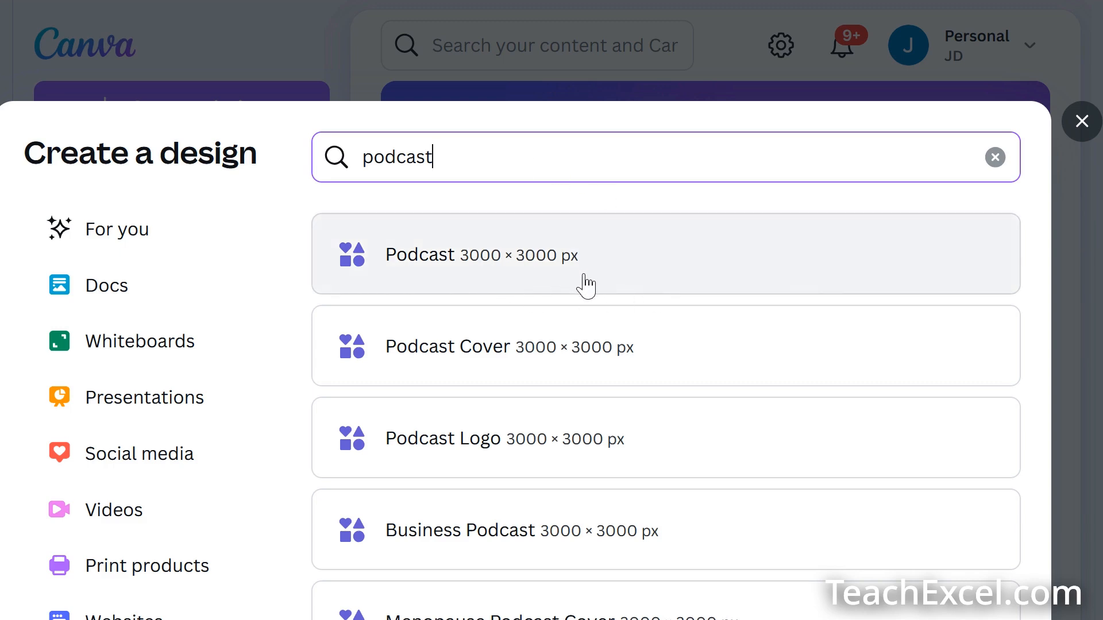
pyautogui.moveTo(414, 354)
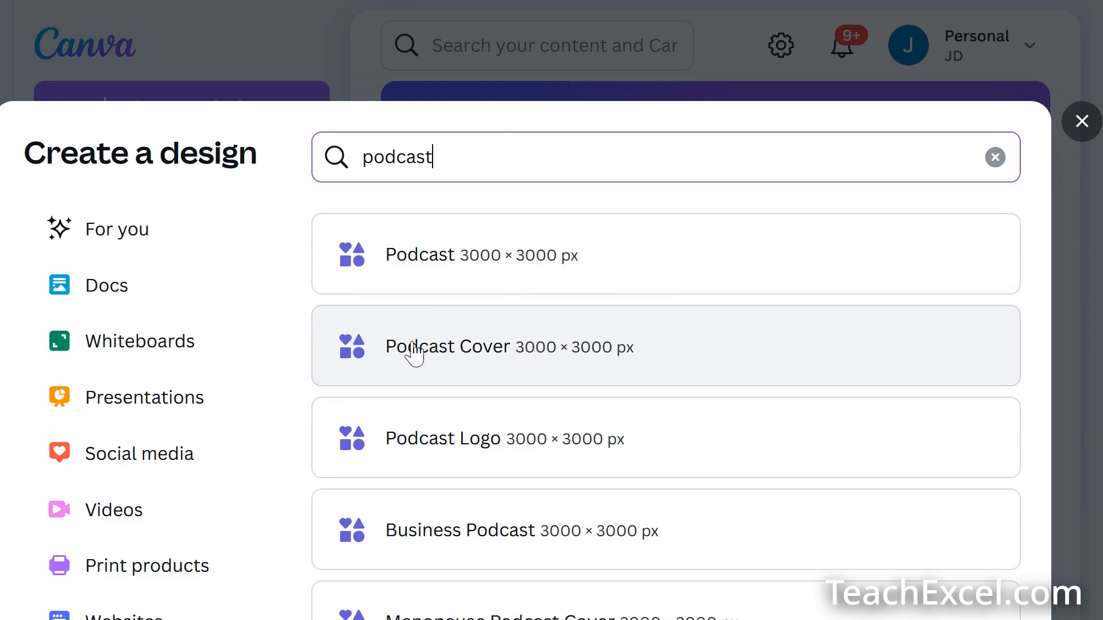
# Create a Podcast Cover design and drop the chihuahua poker image onto the blank page
pyautogui.click(447, 346)
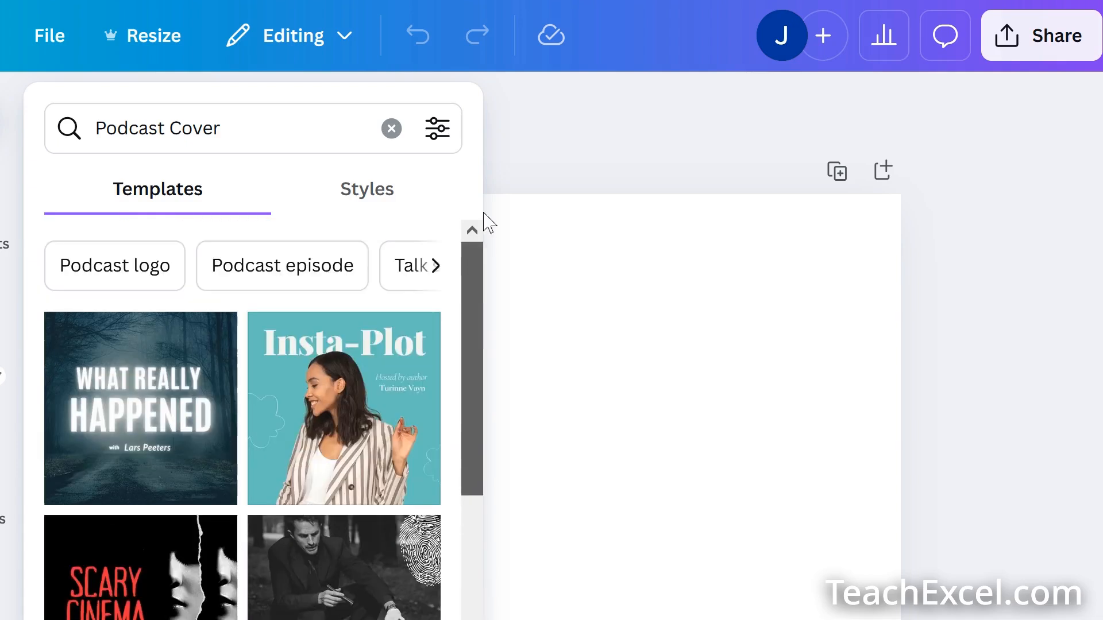
pyautogui.moveTo(391, 129)
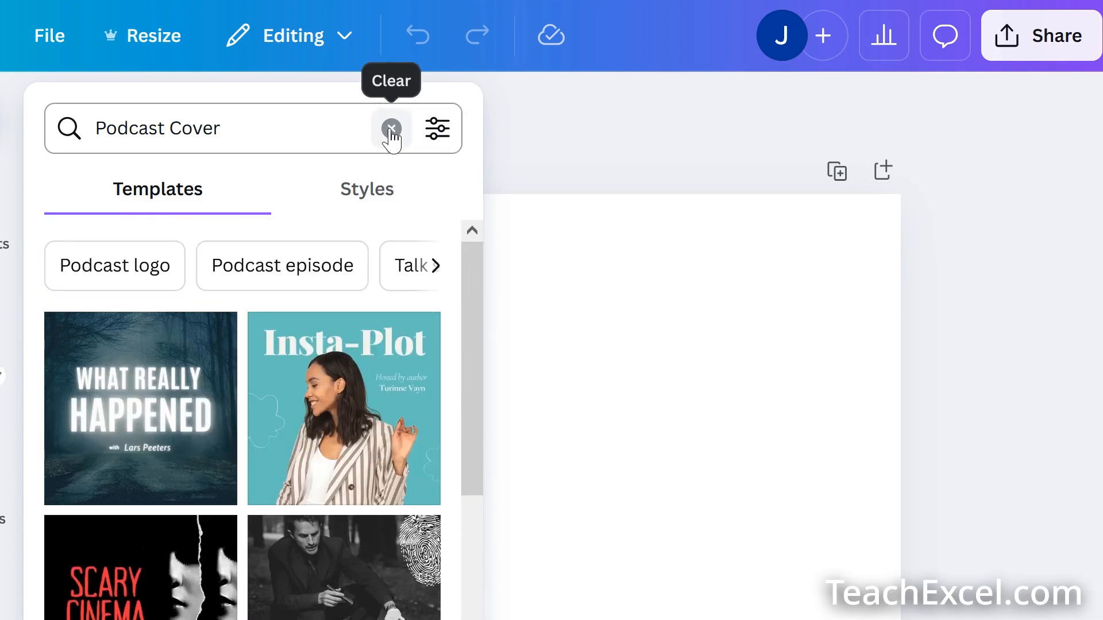
pyautogui.click(390, 127)
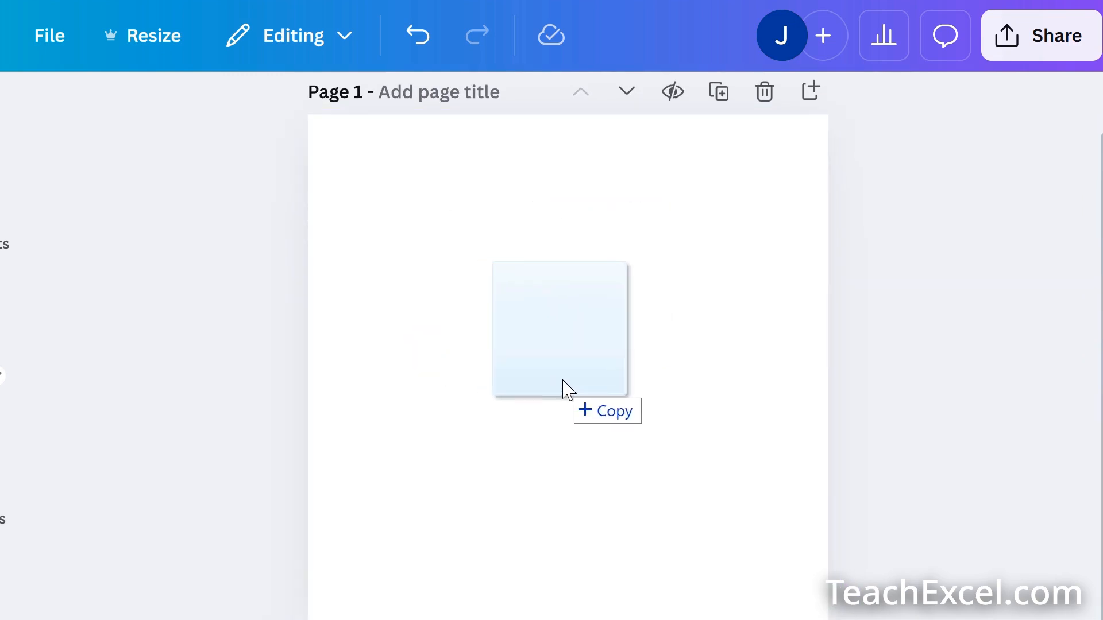
pyautogui.click(559, 329)
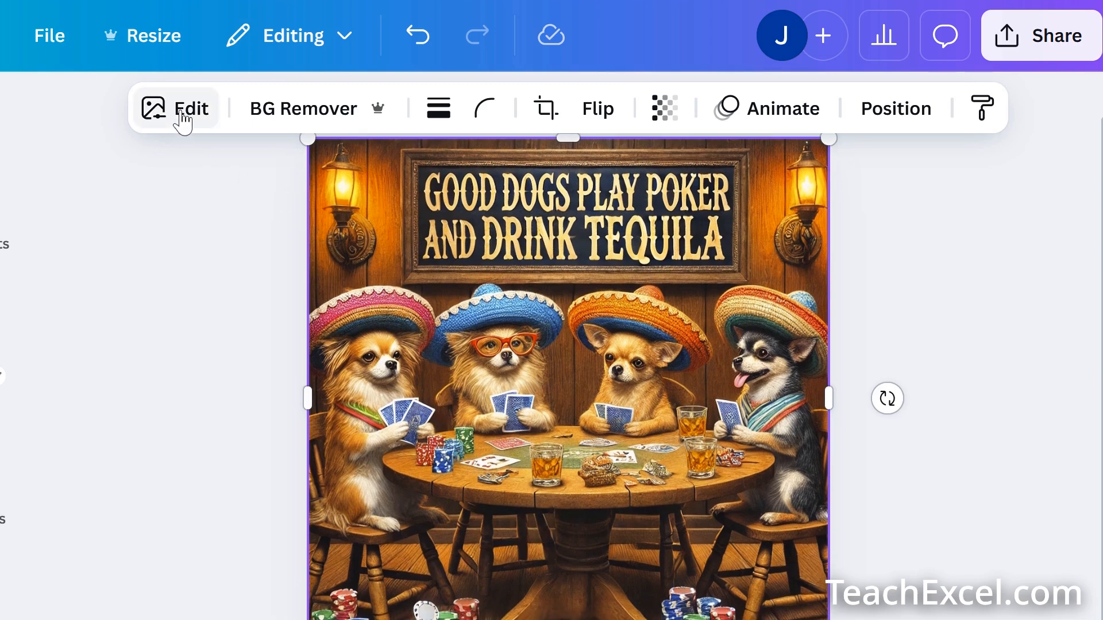
# Reach the Grab Text tool in the image's Magic Studio editing options
pyautogui.click(174, 108)
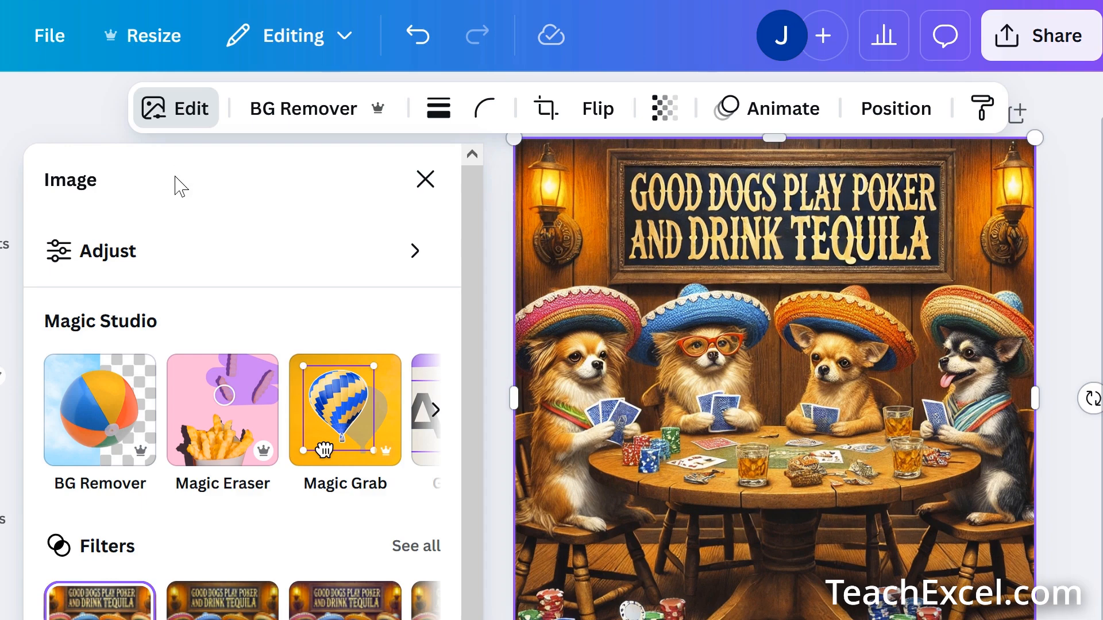
pyautogui.moveTo(145, 337)
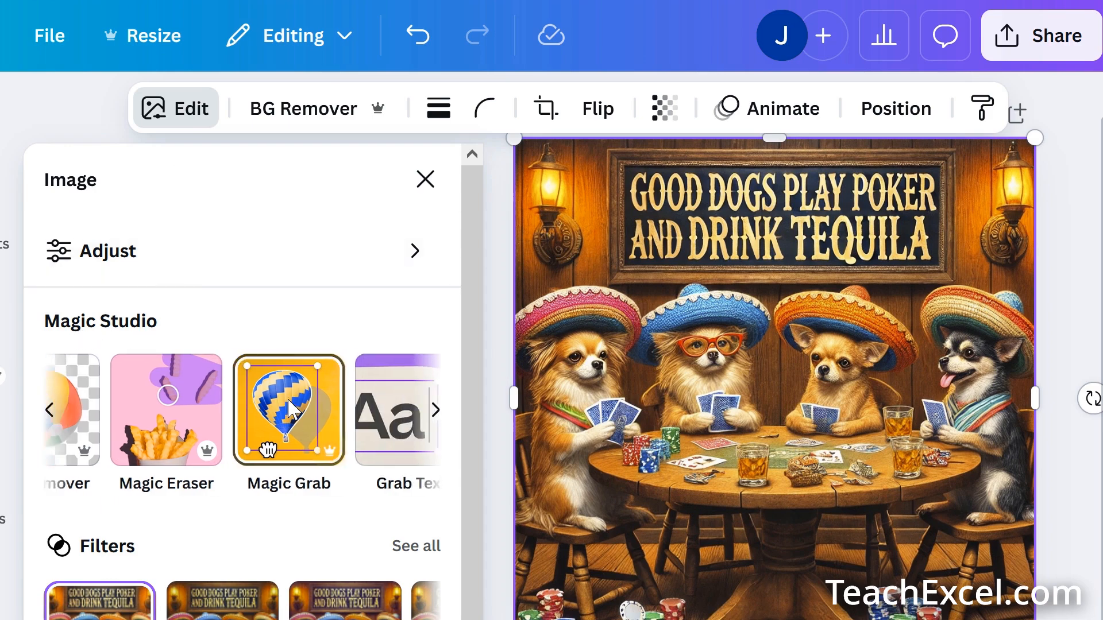
pyautogui.click(435, 411)
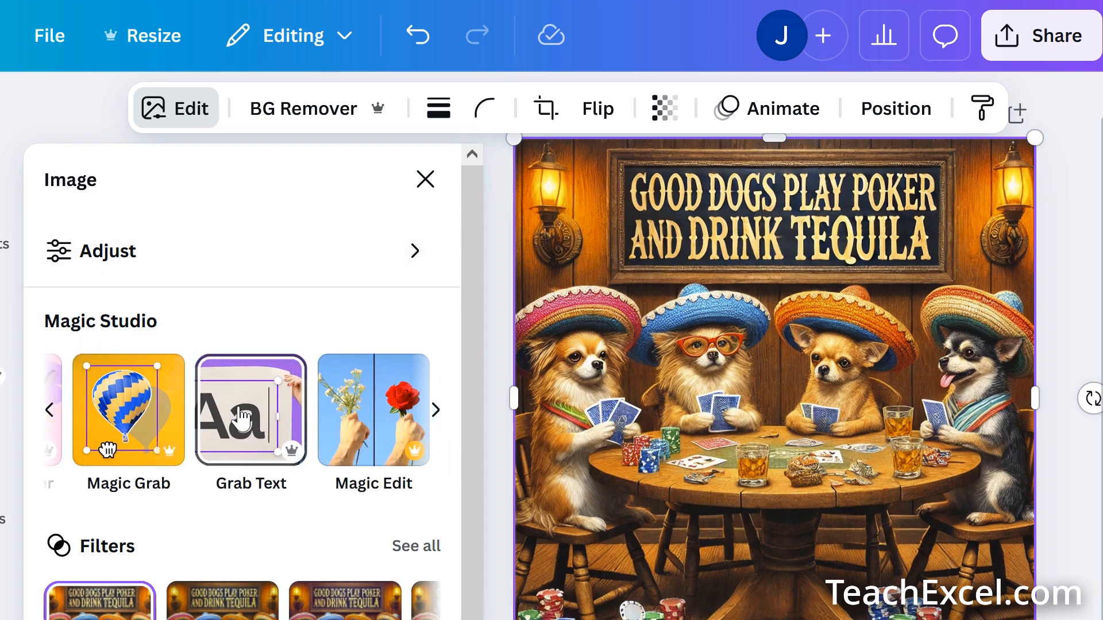
pyautogui.click(249, 411)
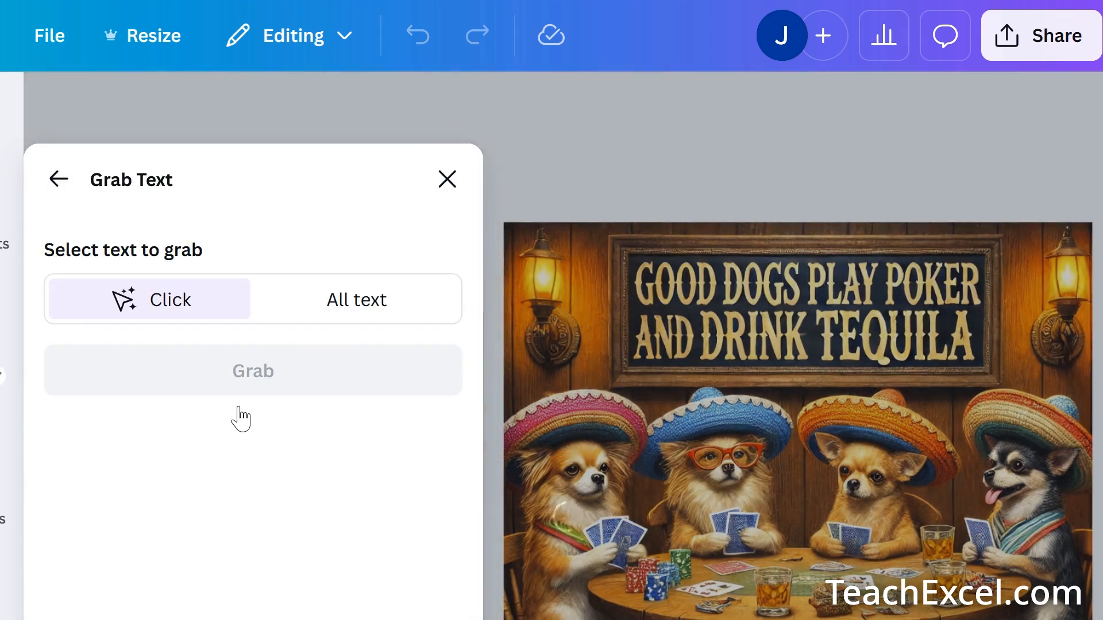
# Grab the sign's 'Good Dogs Play Poker and Drink Tequila' lettering as editable text
pyautogui.click(795, 302)
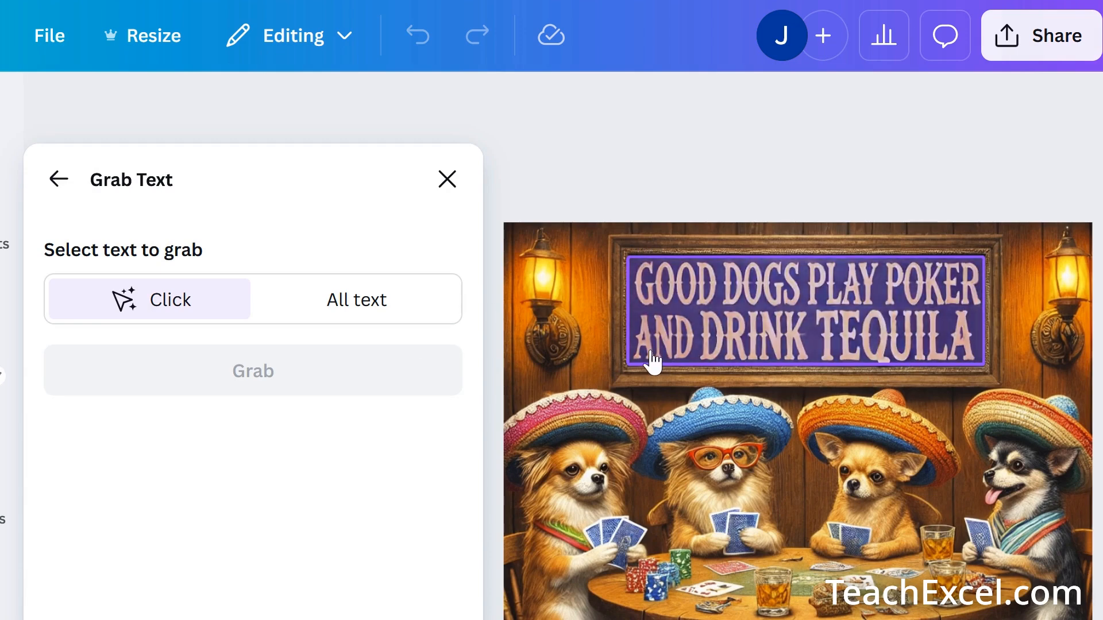
pyautogui.click(356, 299)
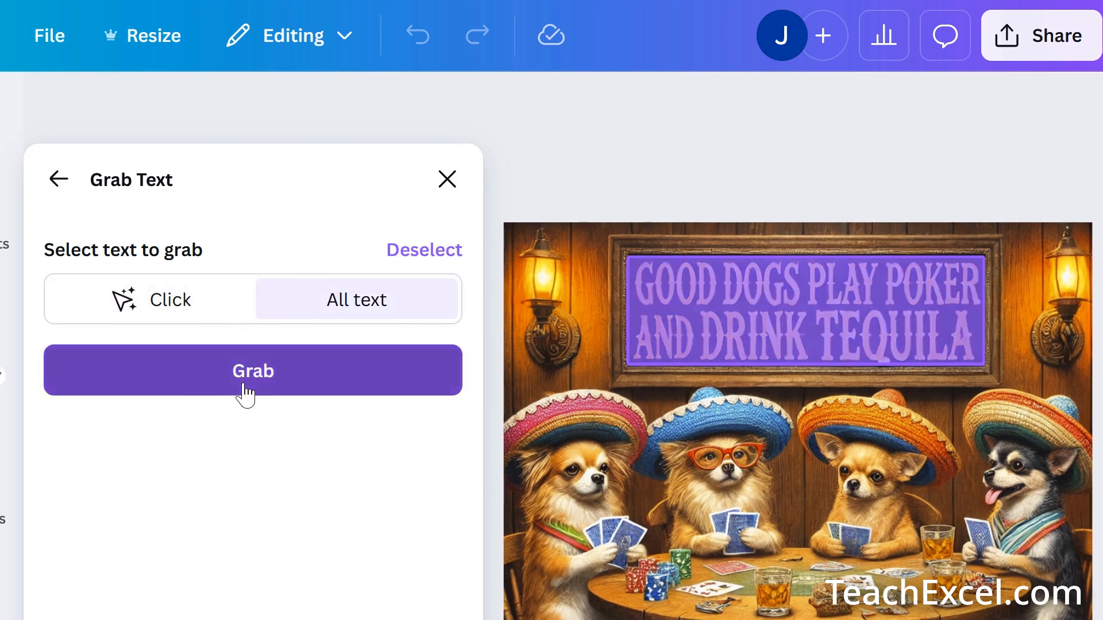
pyautogui.click(253, 370)
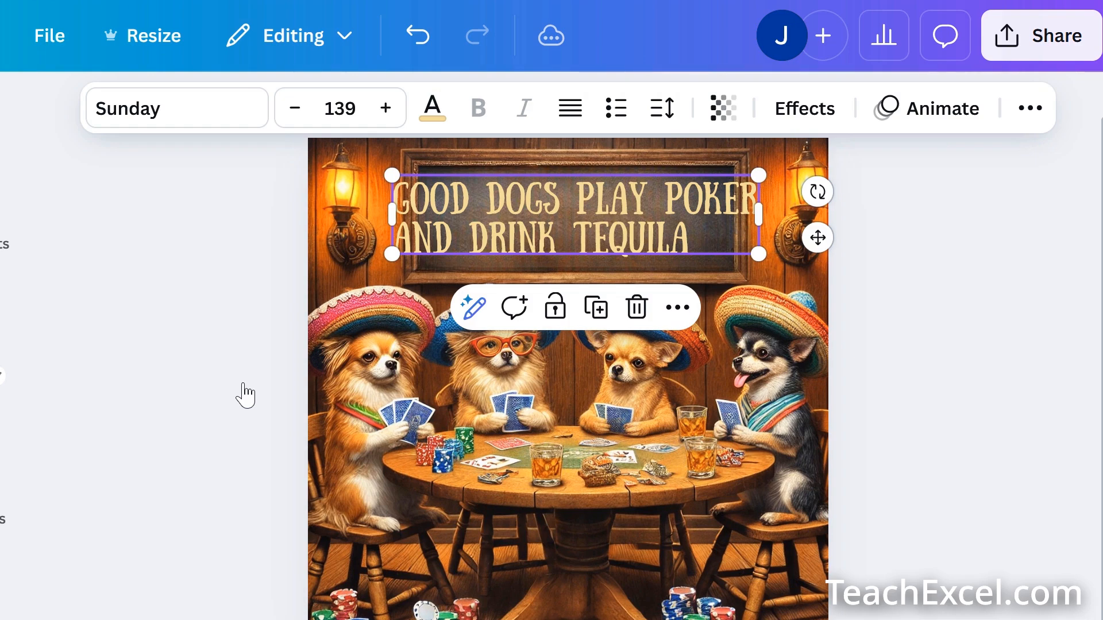
# Lift the grabbed text box off and back onto the sign and retype it as WOOF WOOF ALL IN!
pyautogui.moveTo(569, 215); pyautogui.dragTo(569, 266)
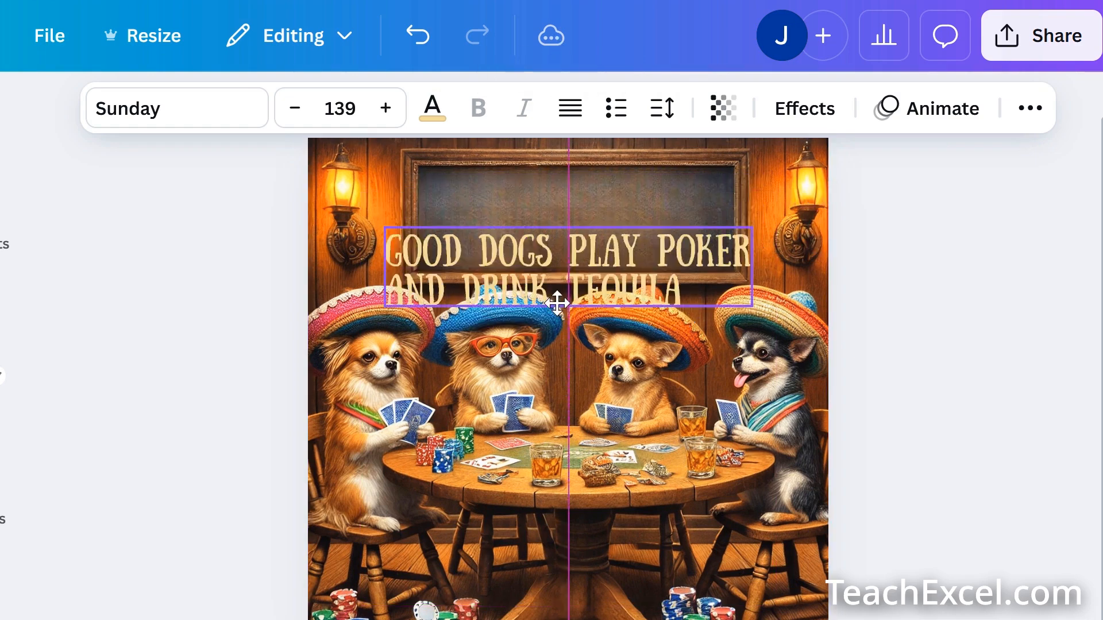
pyautogui.moveTo(556, 271); pyautogui.dragTo(556, 422)
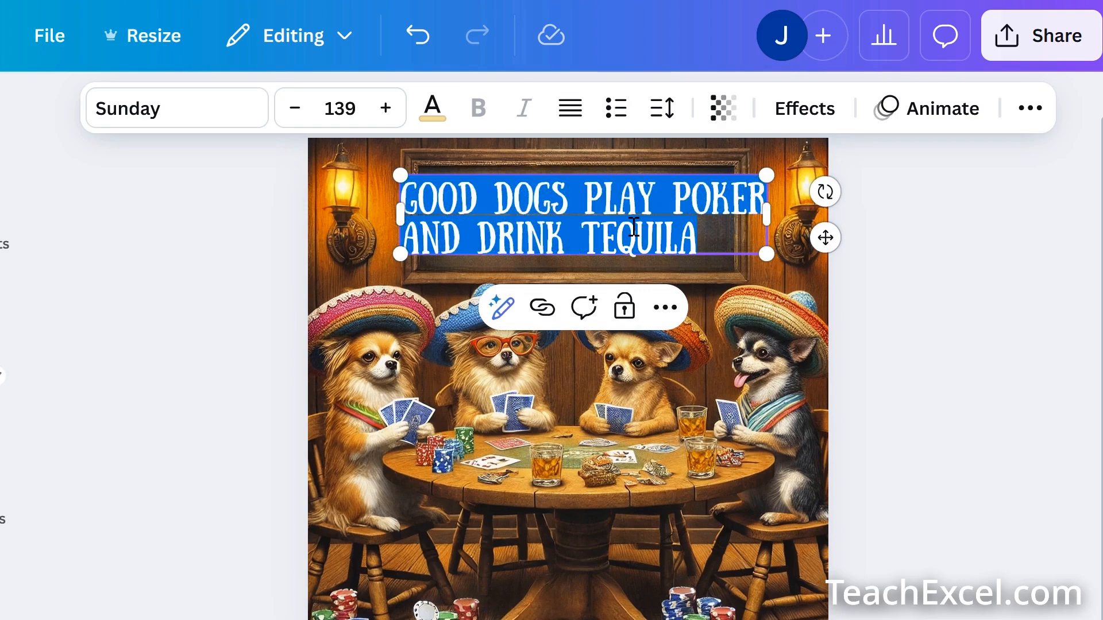
pyautogui.write('WOOF WOOF')
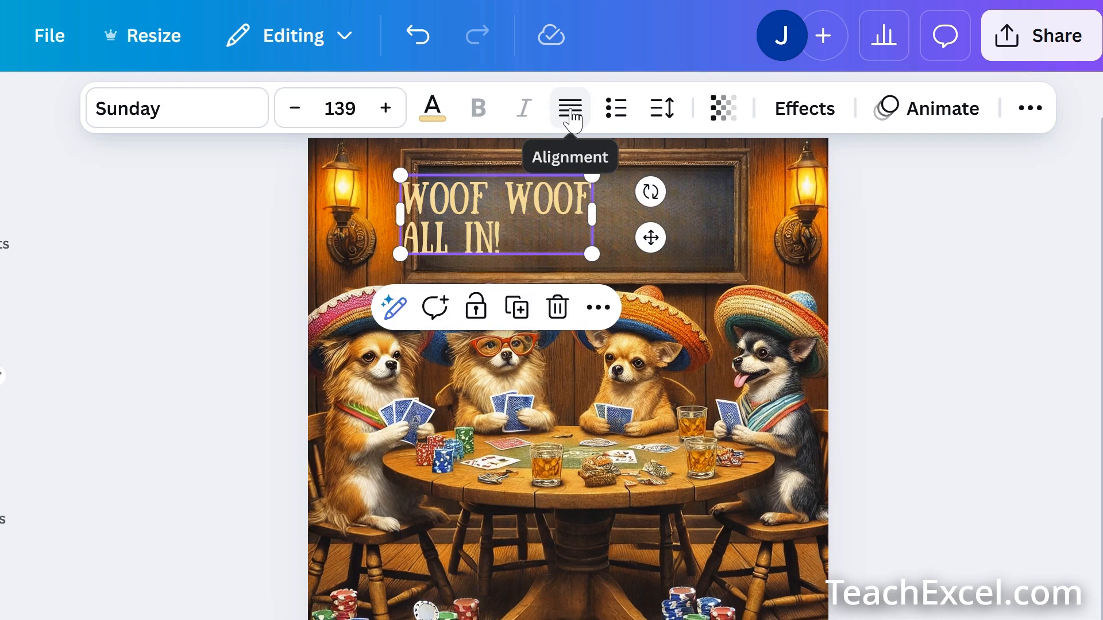
# Centre-align the WOOF WOOF ALL IN! lines and position the box in the sign's middle
pyautogui.click(569, 108)
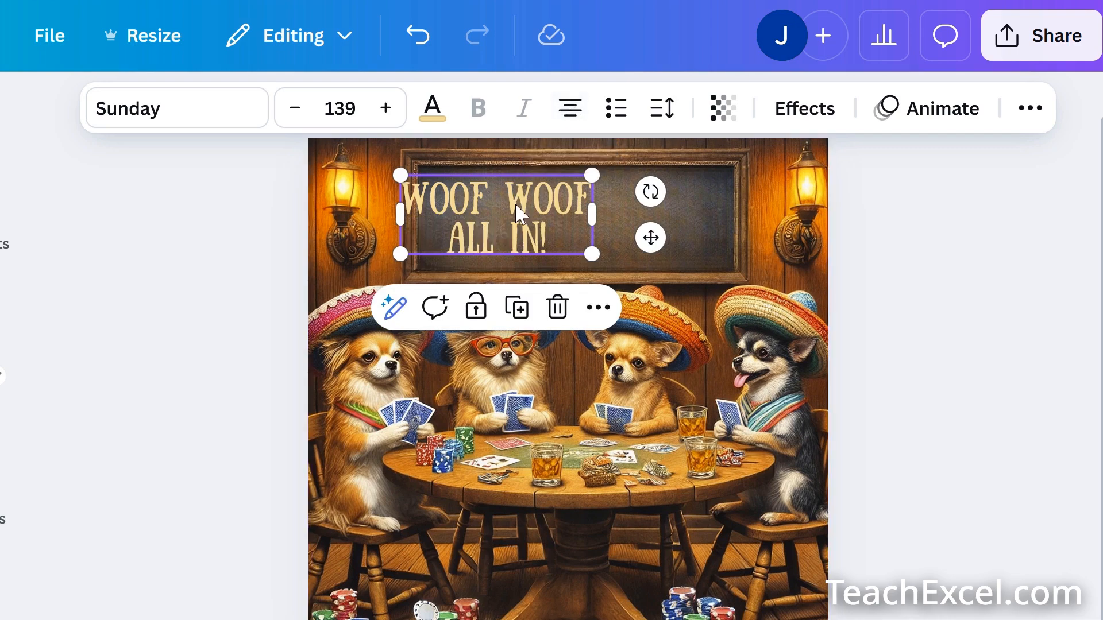
pyautogui.moveTo(497, 212); pyautogui.dragTo(566, 215)
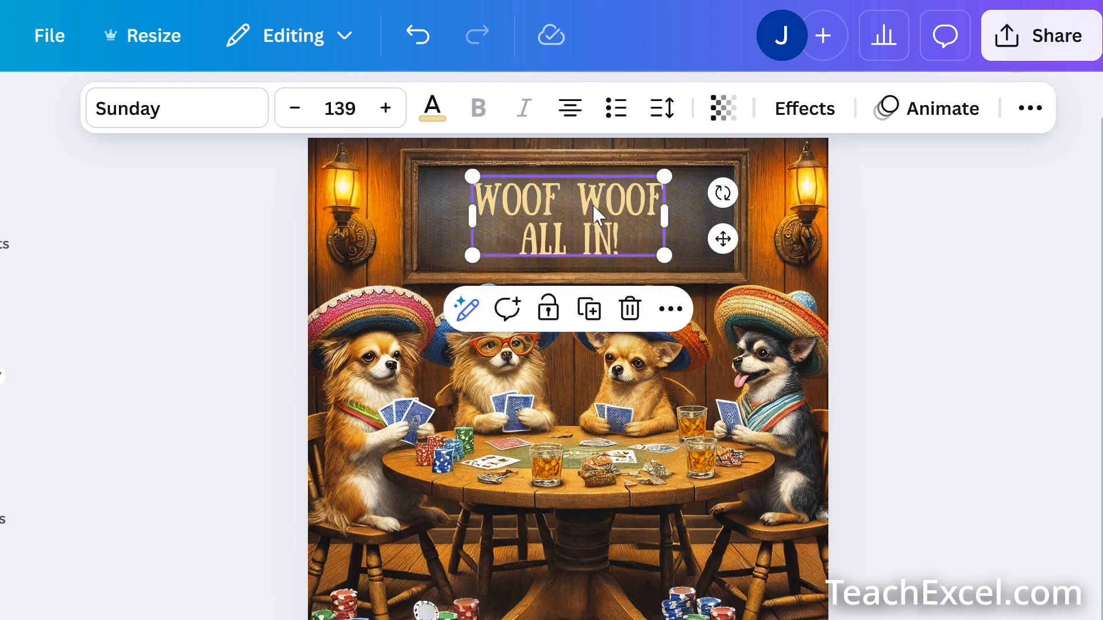
pyautogui.click(175, 108)
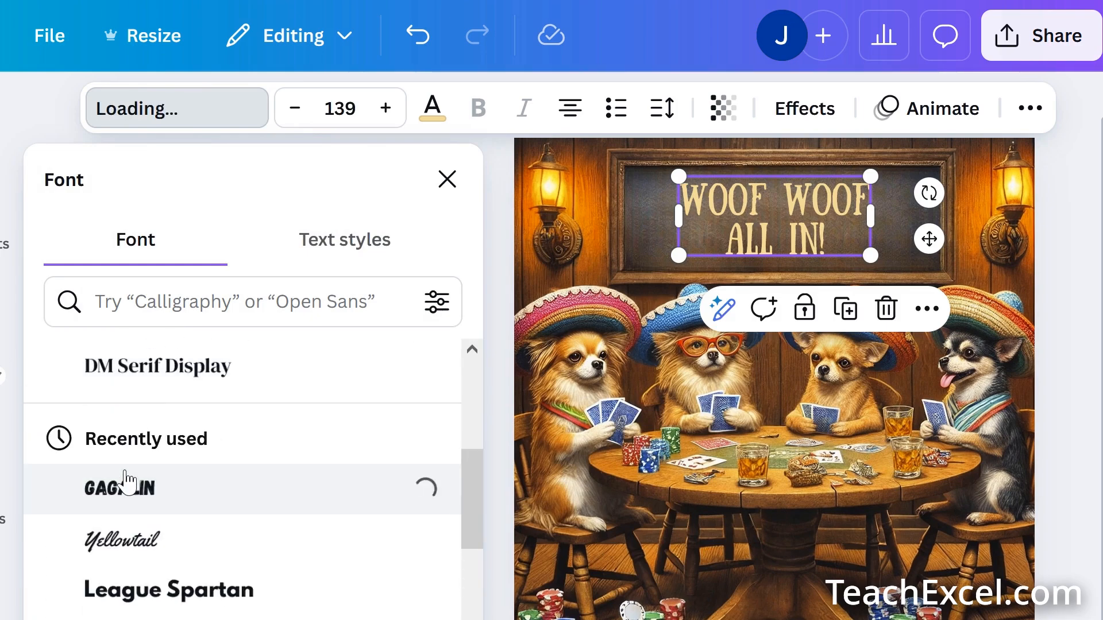
# Set the WOOF WOOF ALL IN! text in the Gagalin font from Recently used
pyautogui.click(120, 487)
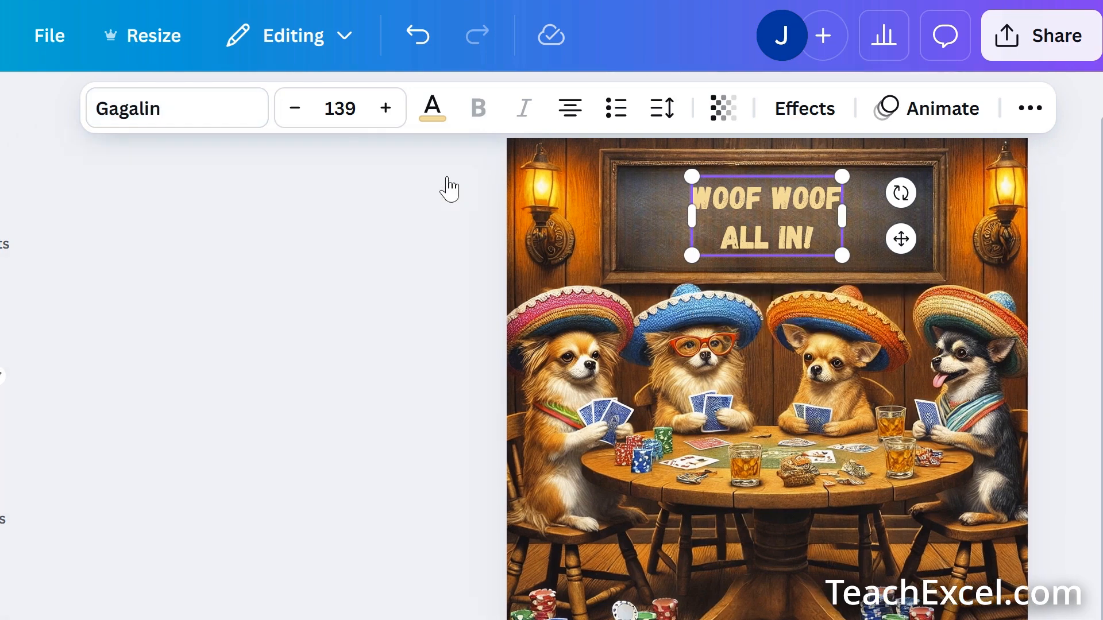